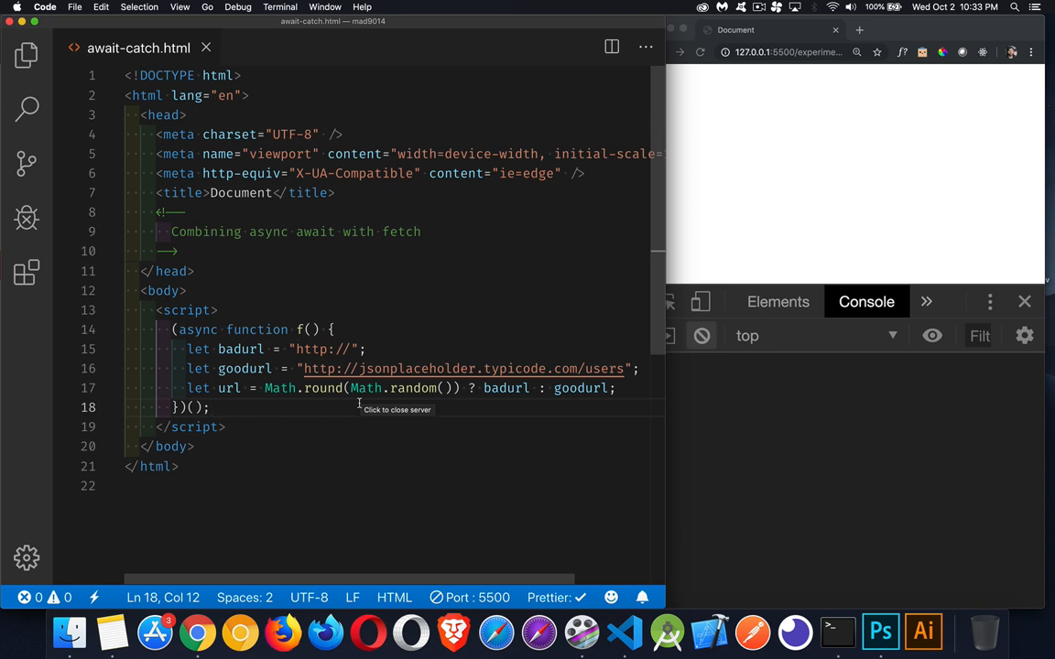
pyautogui.moveTo(250, 339)
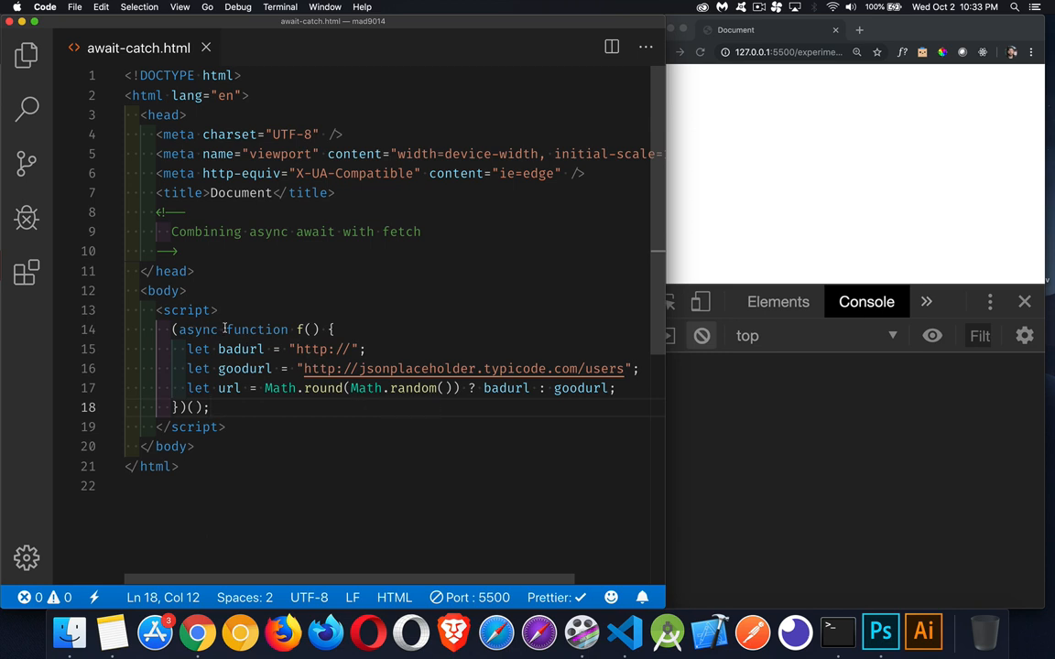
pyautogui.moveTo(270, 418)
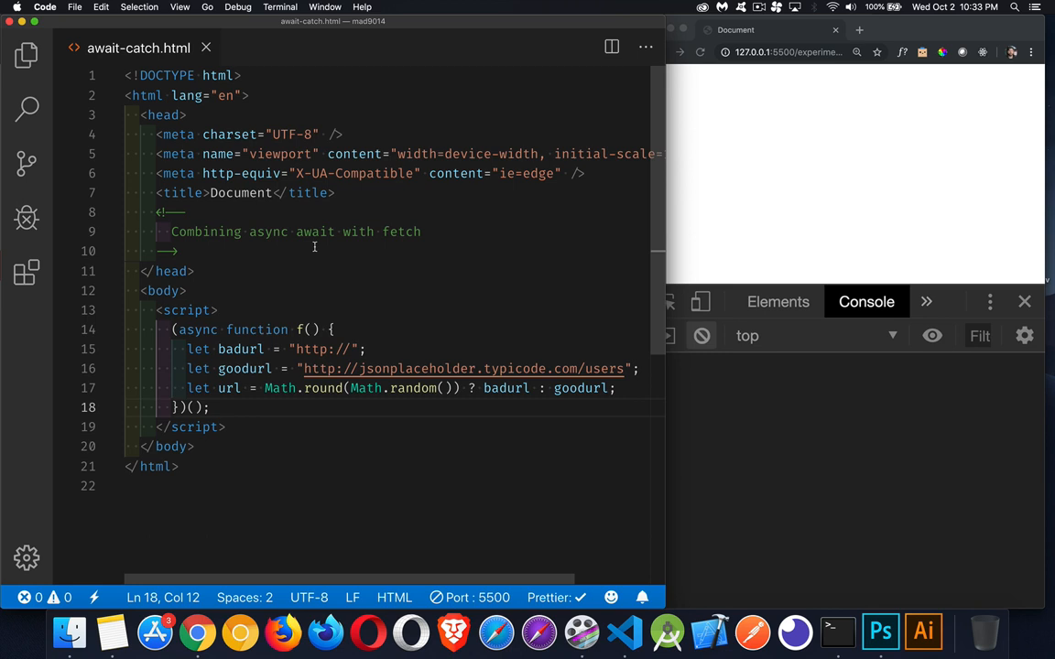
# Review the await comment and the async keyword of the IIFE before adding code.
pyautogui.doubleClick(315, 231)
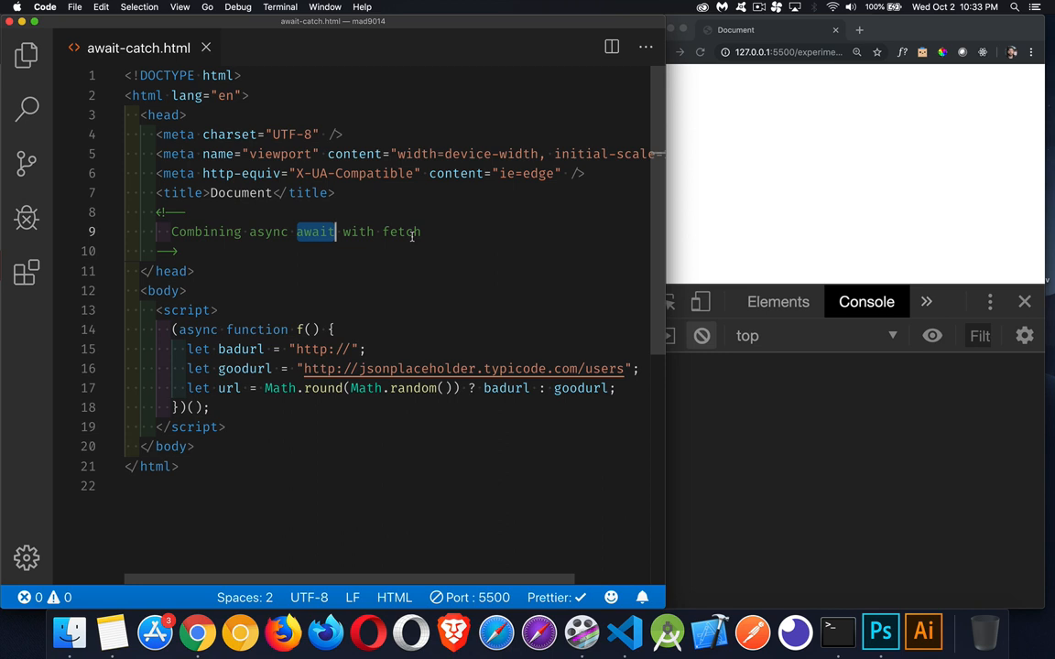
pyautogui.moveTo(582, 407)
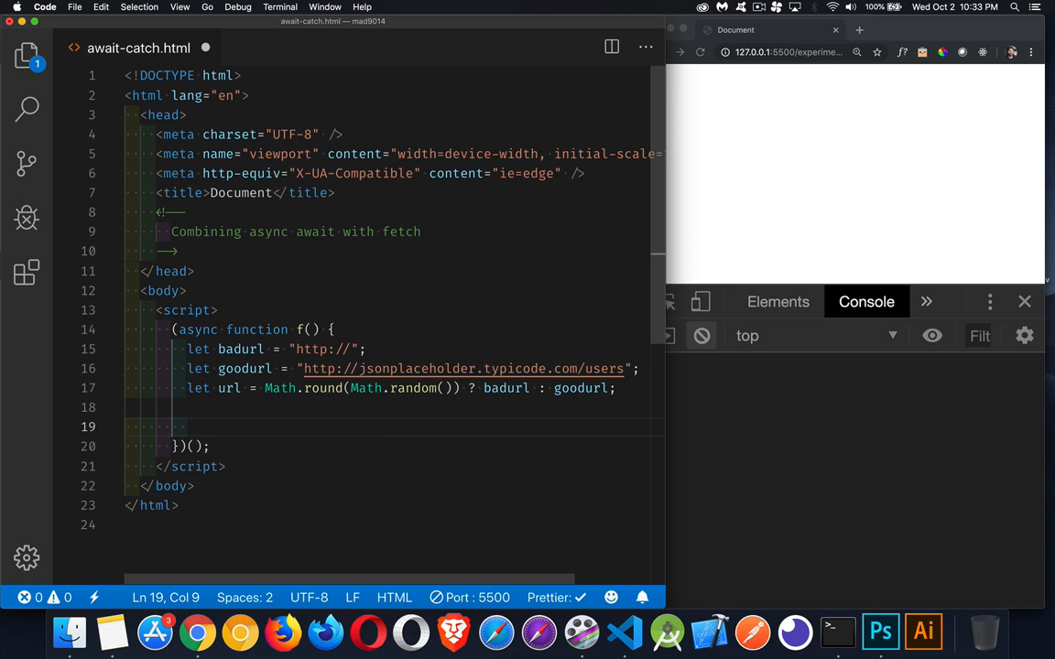
pyautogui.doubleClick(198, 330)
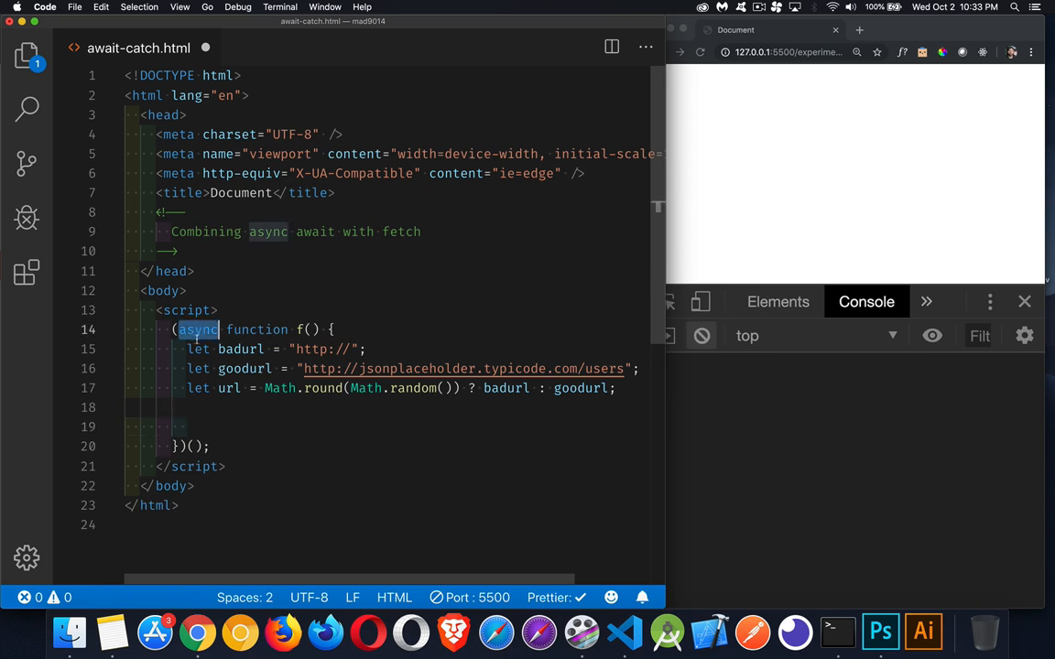
pyautogui.click(268, 406)
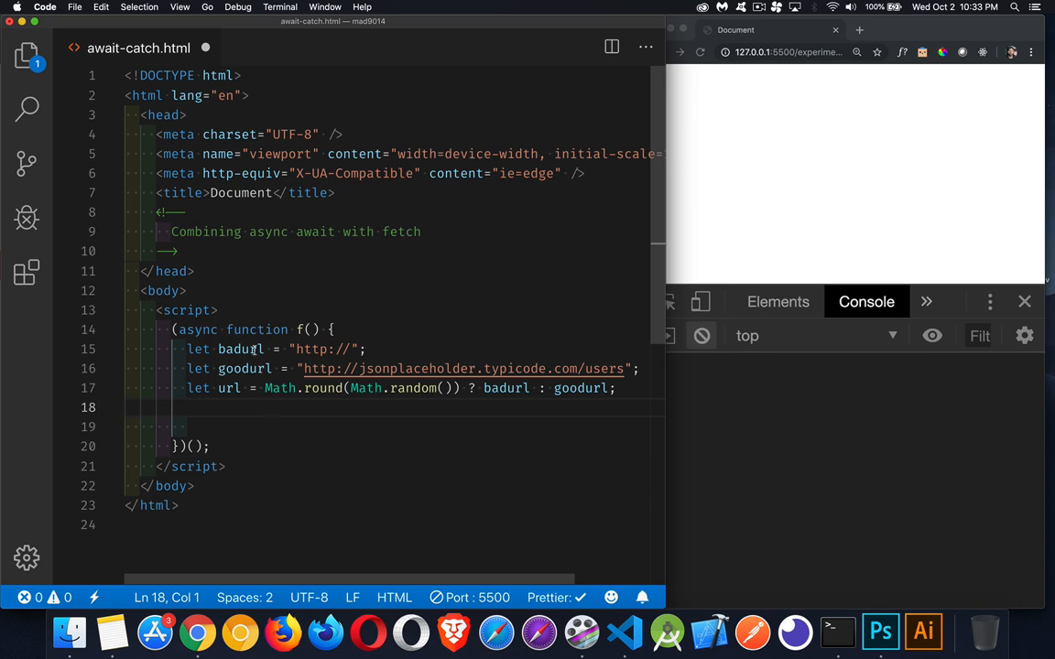
pyautogui.moveTo(246, 369)
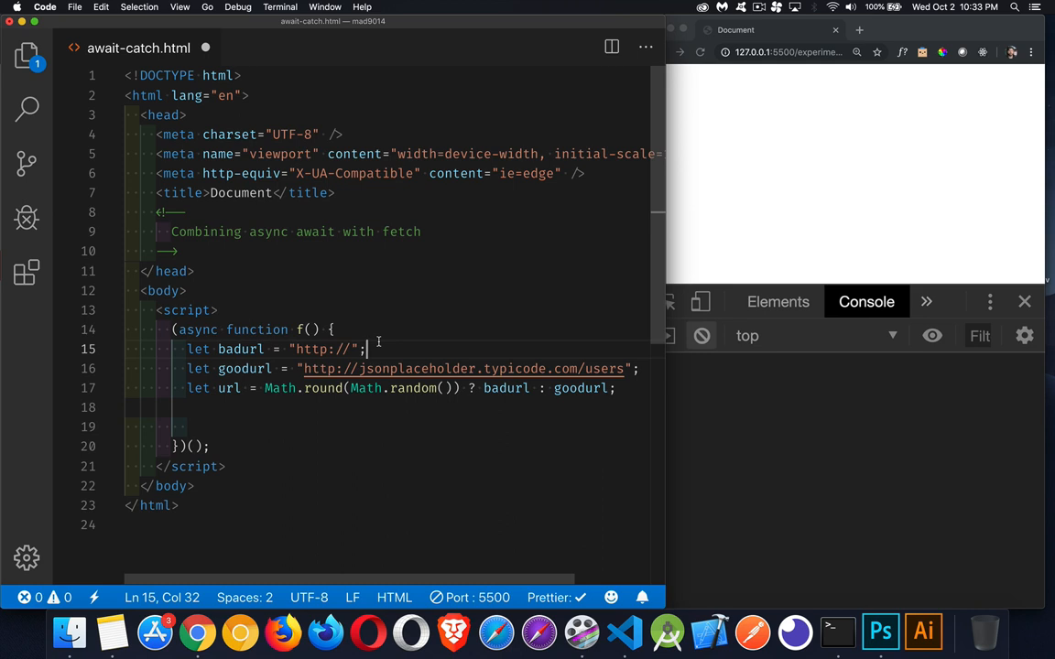
pyautogui.moveTo(406, 423)
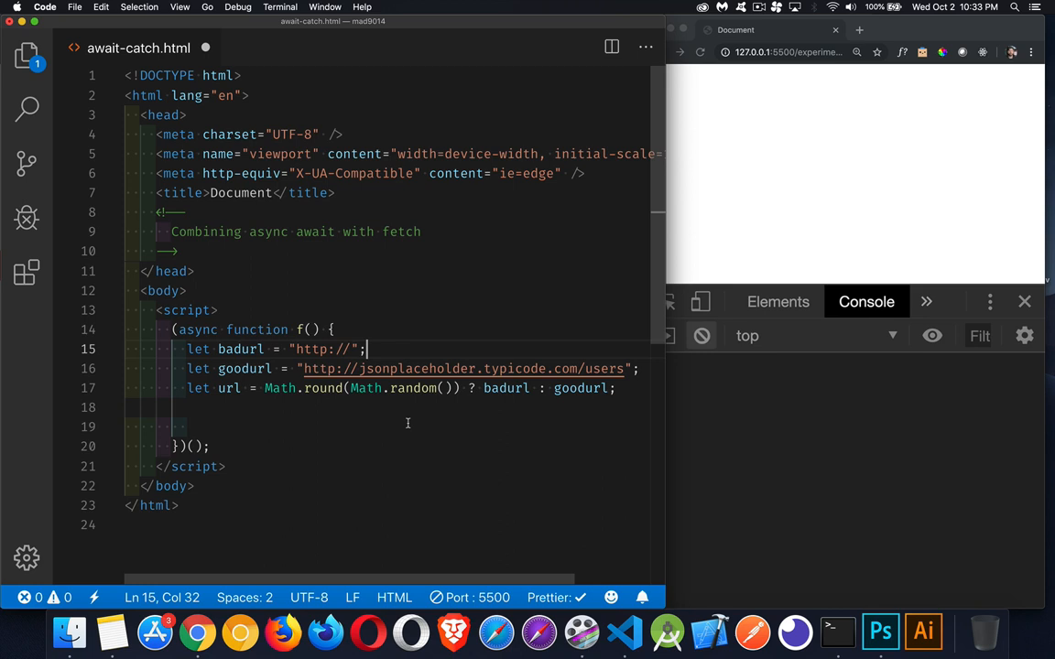
pyautogui.moveTo(416, 418)
pyautogui.write('let data')
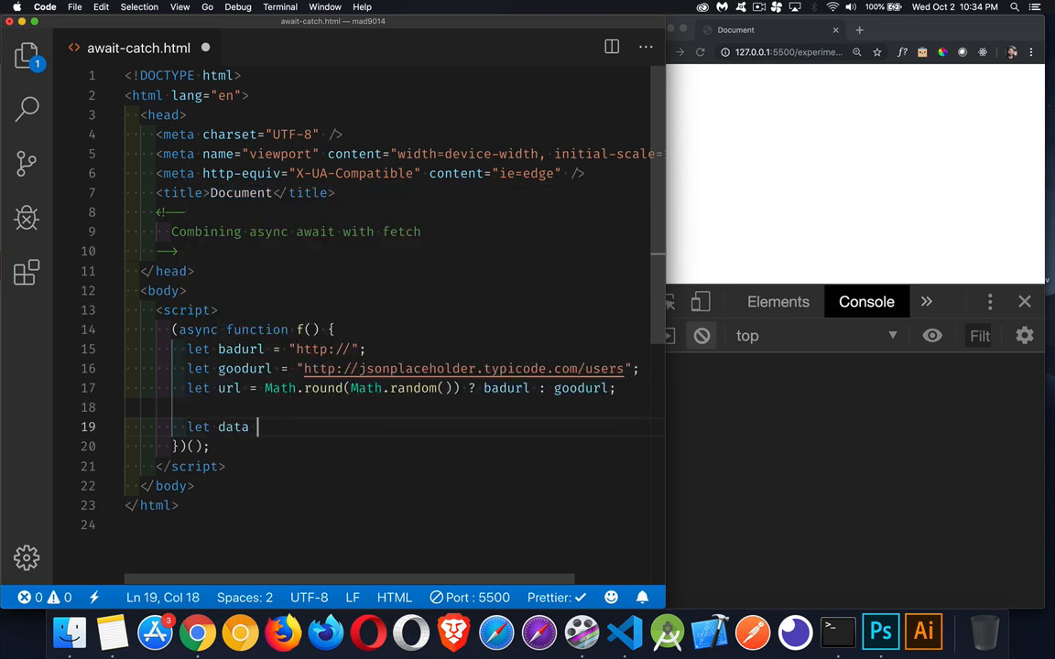
# Declare let data = await fetch(url) on the blank line.
pyautogui.write('=')
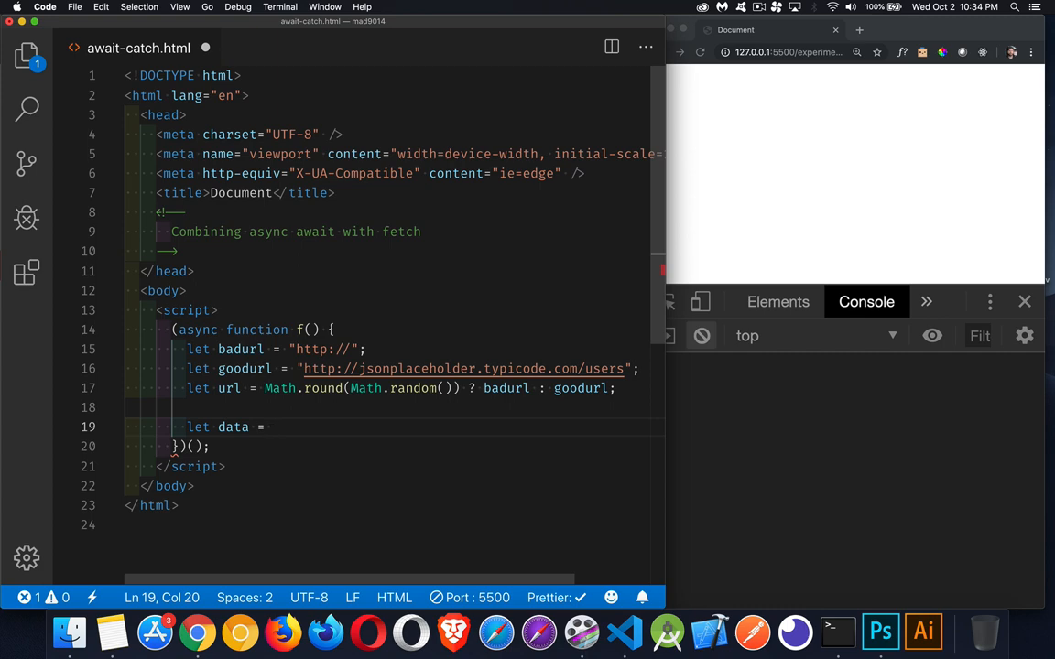
pyautogui.write('fetch(url);')
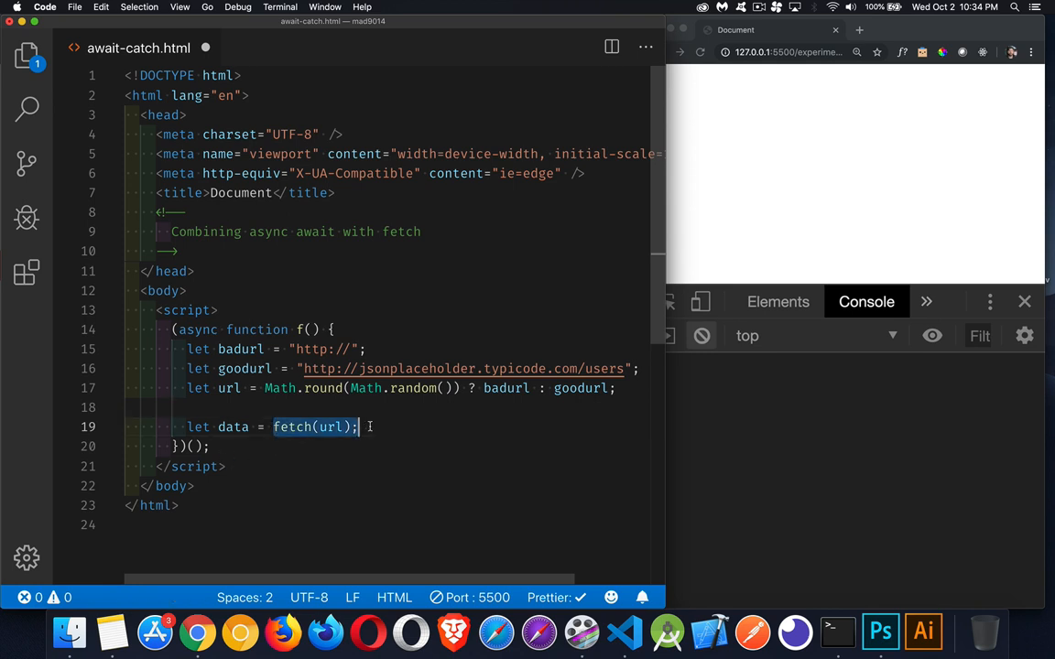
pyautogui.moveTo(293, 427)
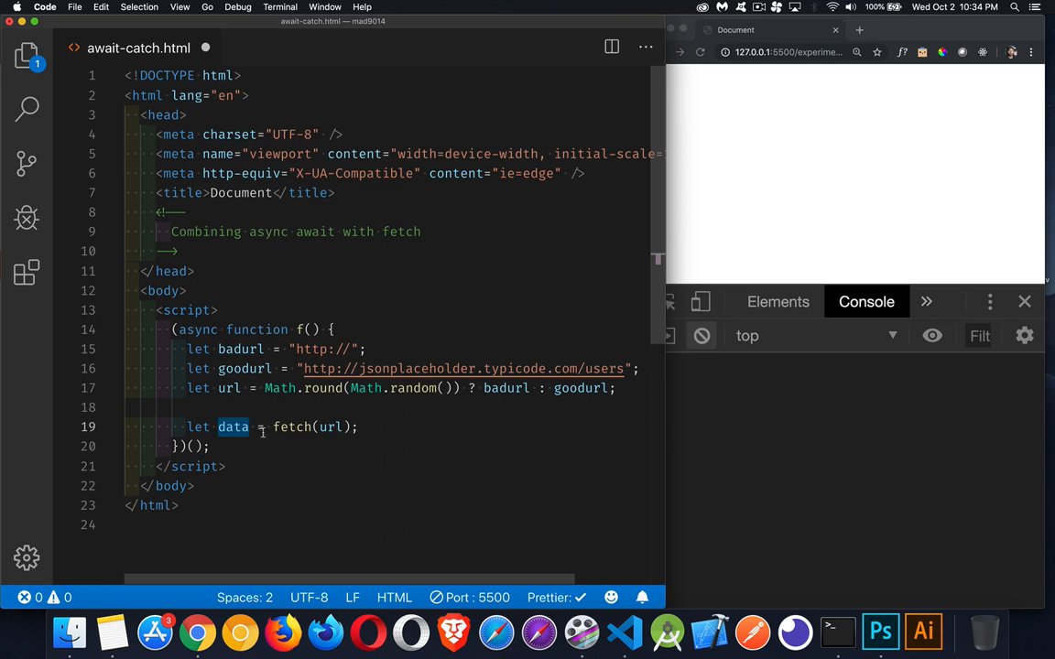
pyautogui.write('await')
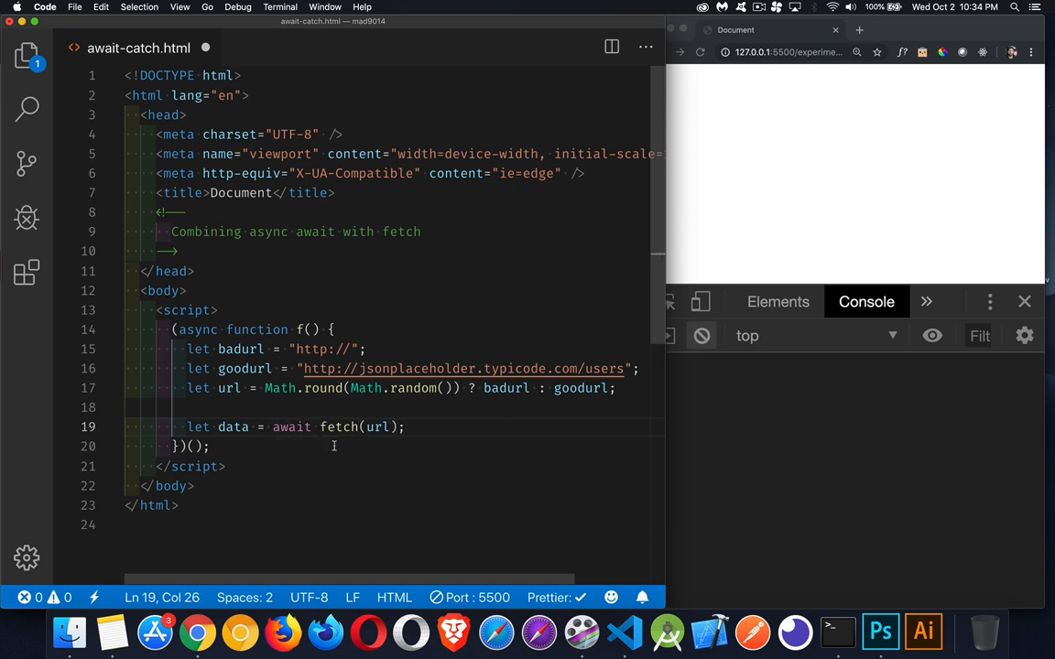
pyautogui.doubleClick(232, 427)
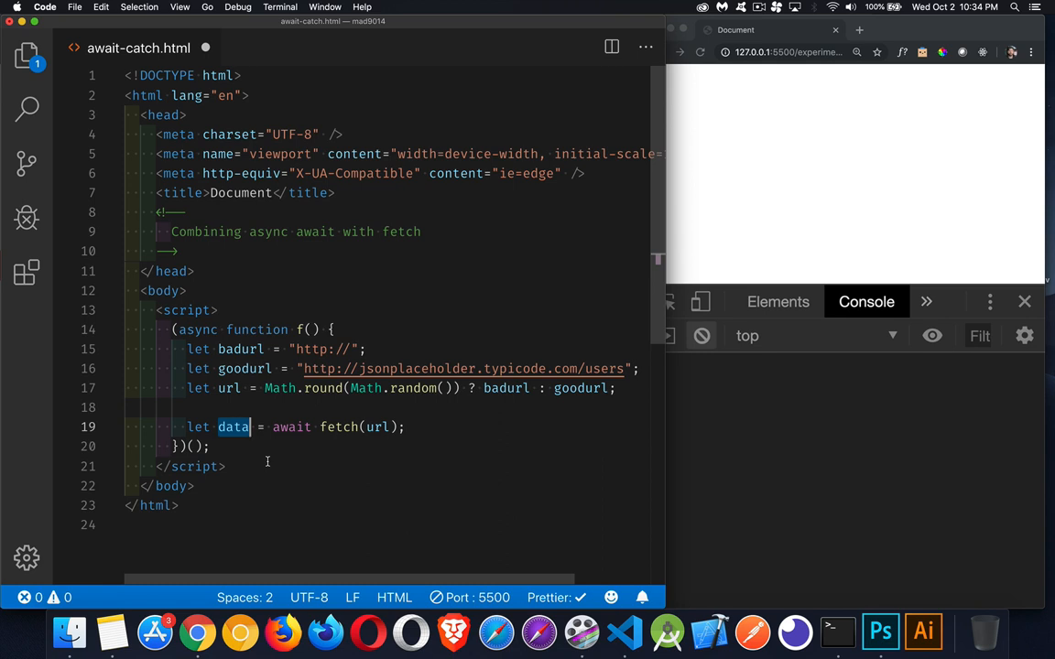
pyautogui.moveTo(419, 406)
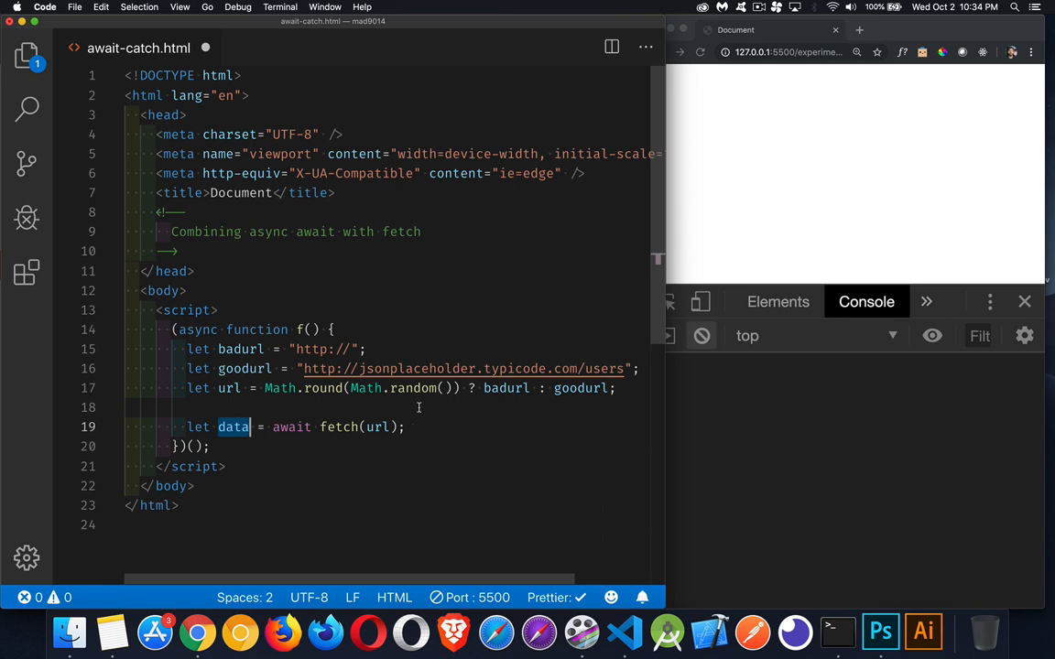
# Chain .then(resp => resp.json()) onto the fetch call to parse the response.
pyautogui.write('.then(')
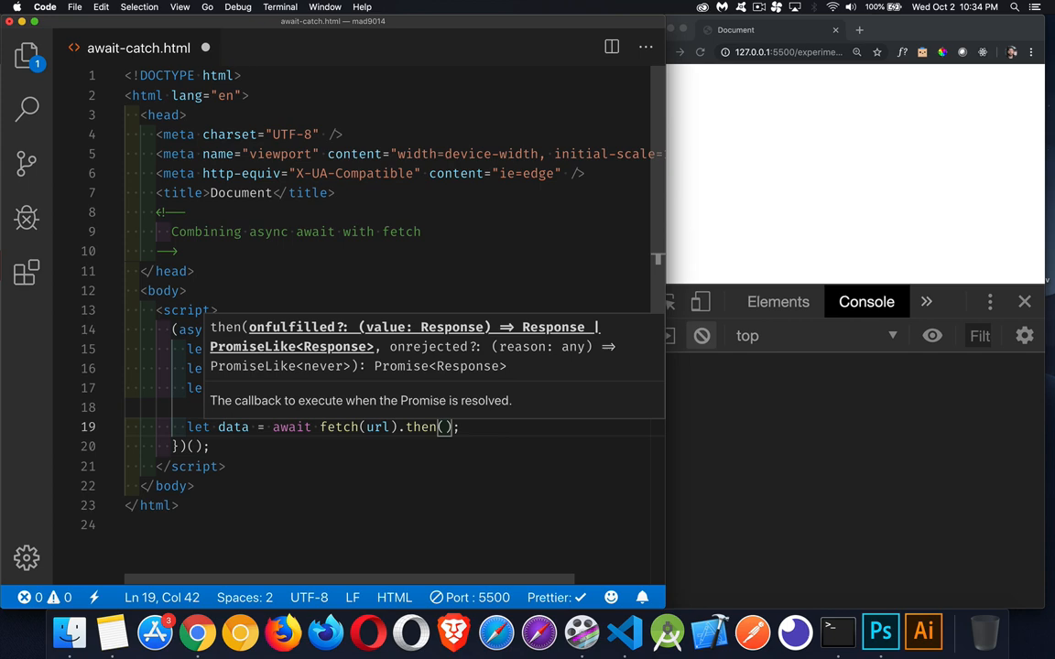
pyautogui.write('resp = >')
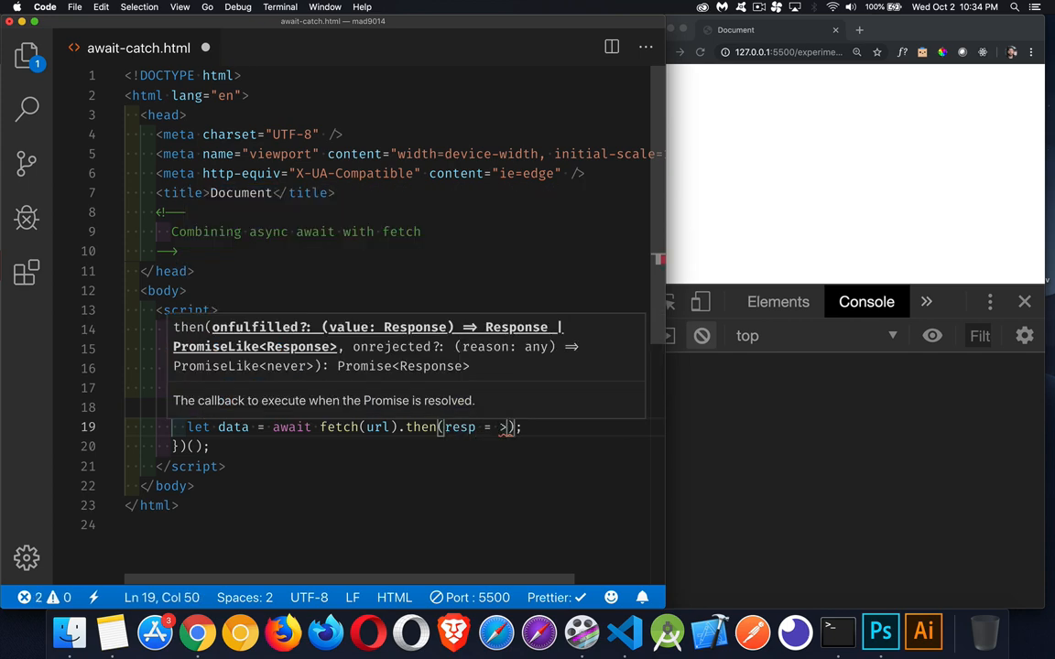
pyautogui.write('r')
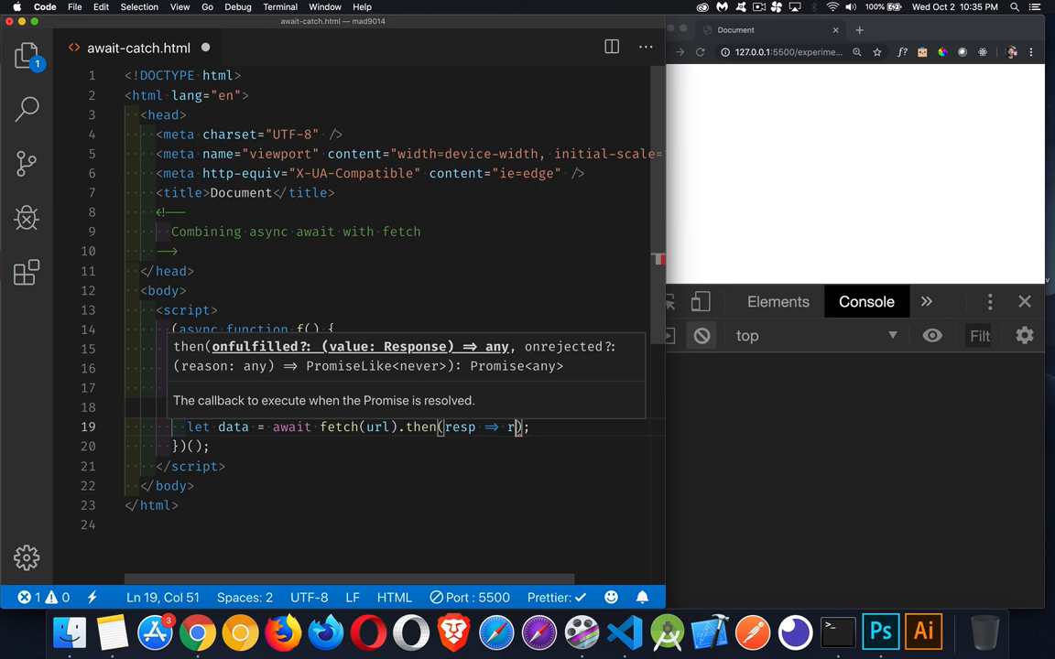
pyautogui.write('esp.json(')
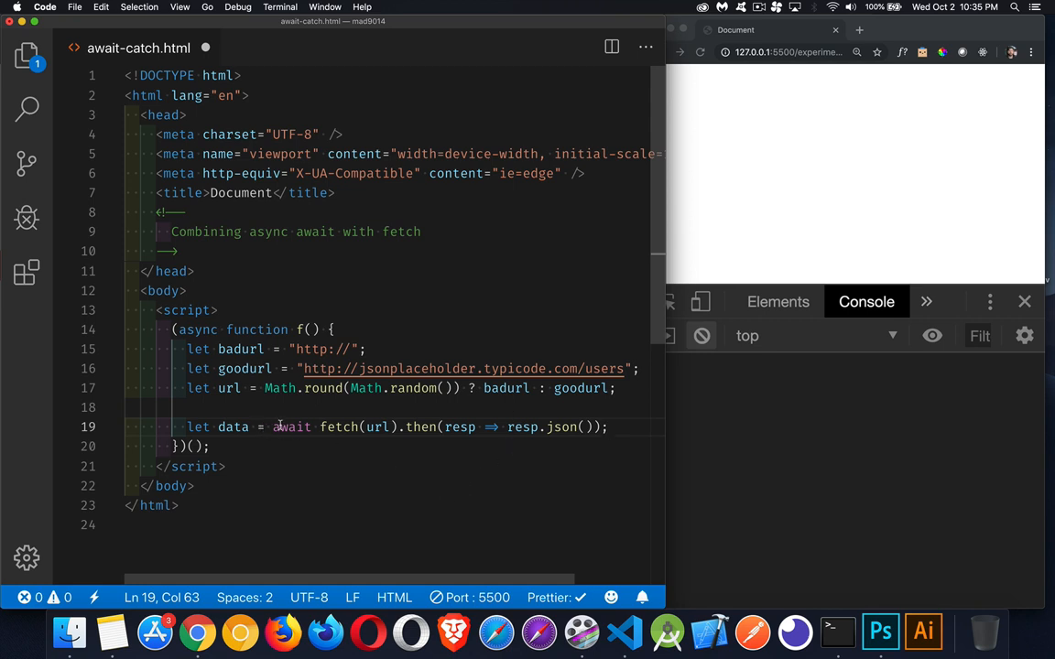
pyautogui.moveTo(566, 450)
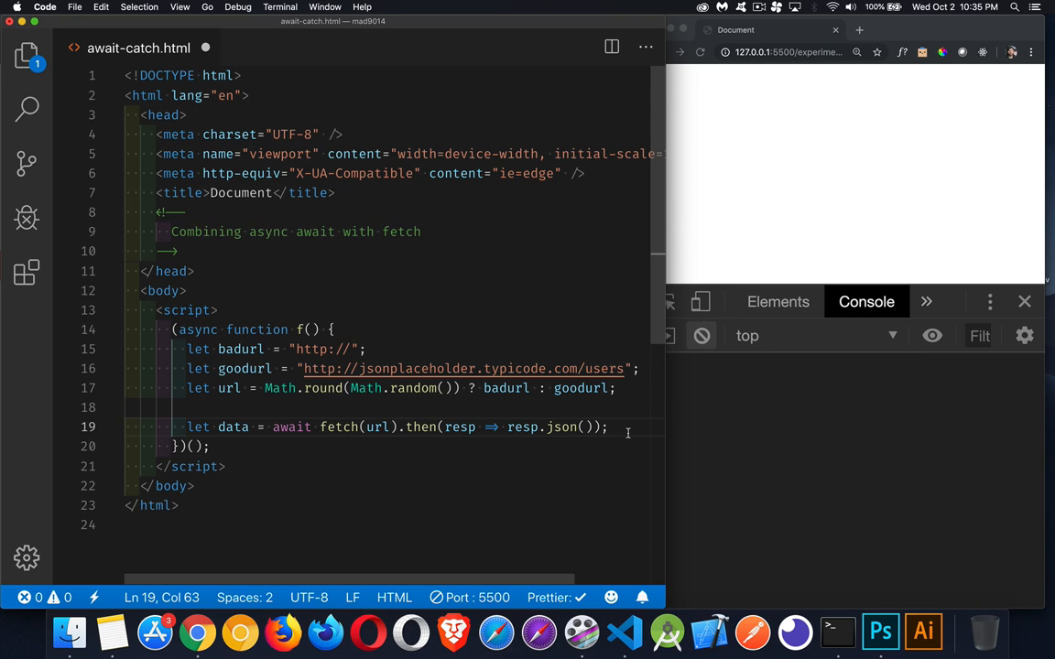
# Rewrite the data line as await (await fetch(url)).json() without the then chain.
pyautogui.click(539, 427)
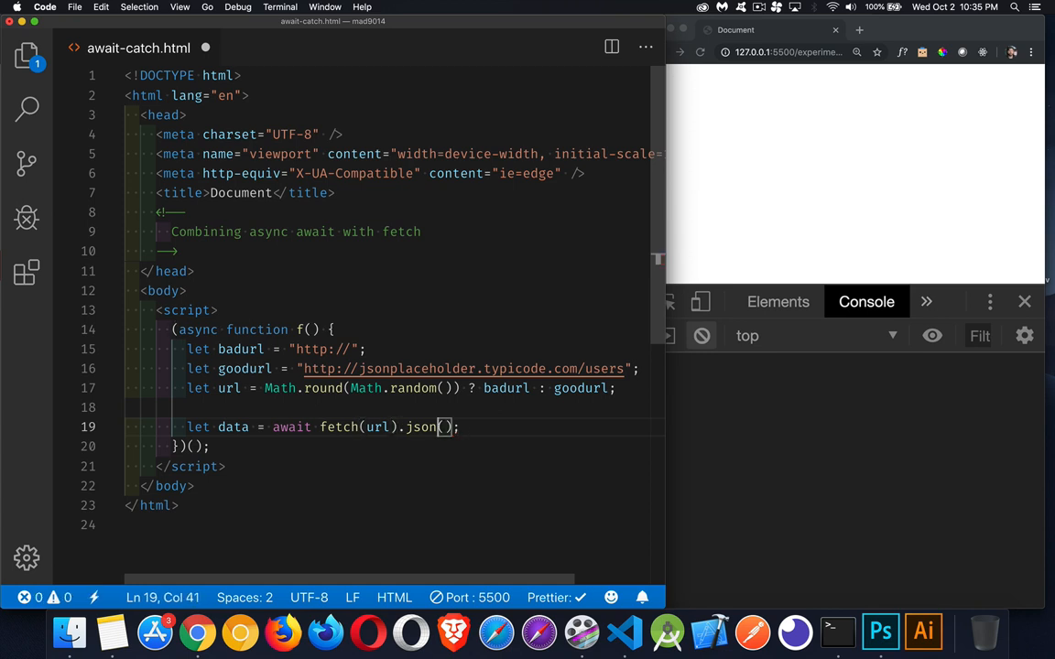
pyautogui.click(394, 427)
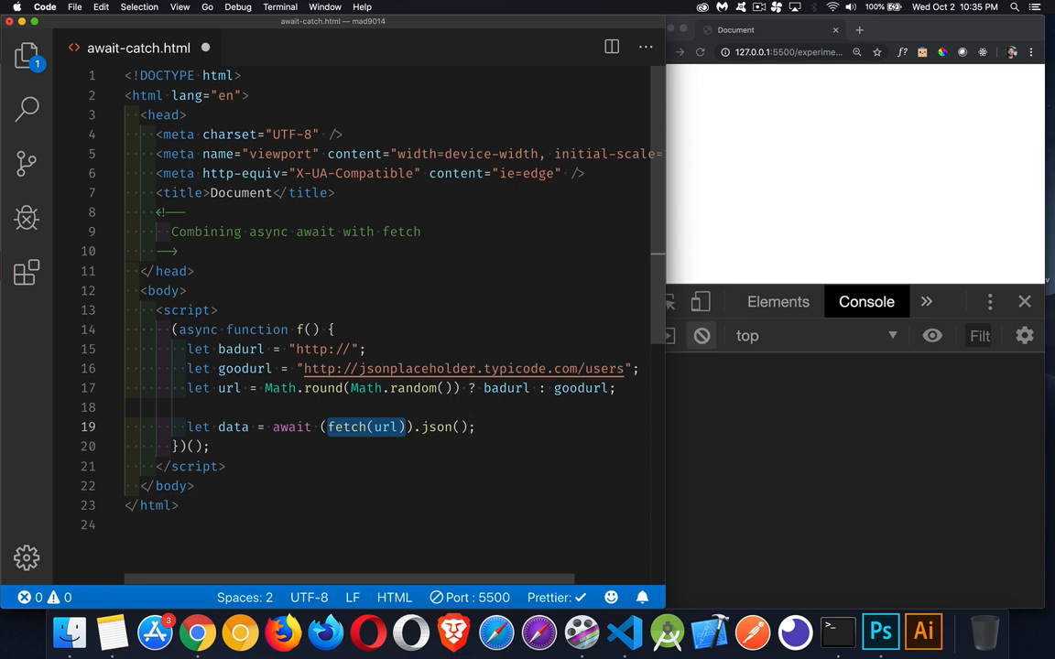
pyautogui.moveTo(410, 421)
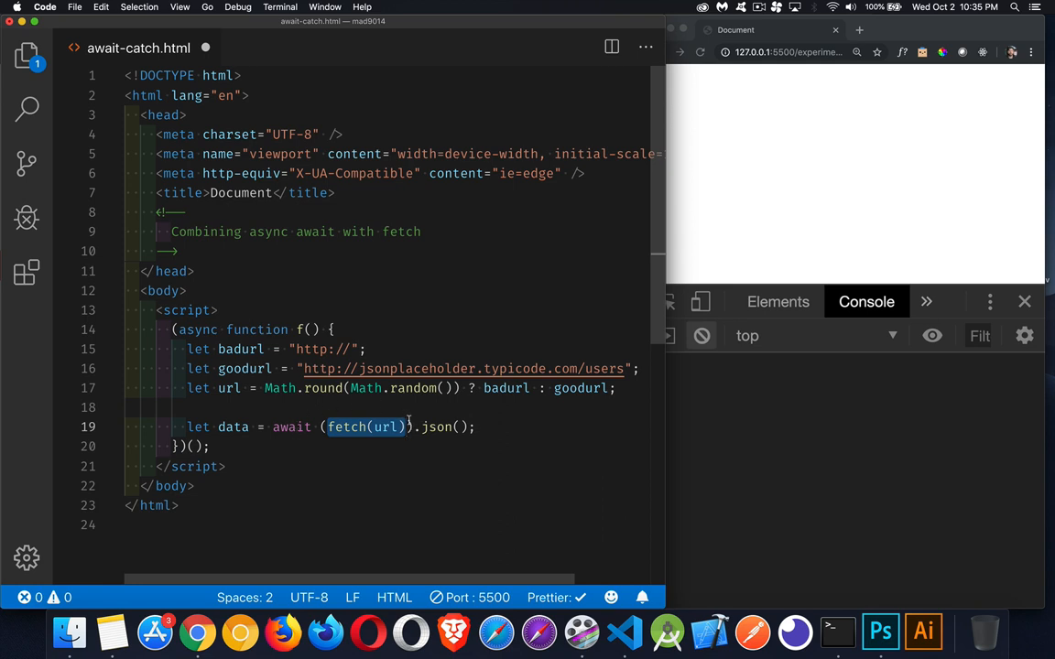
pyautogui.click(341, 427)
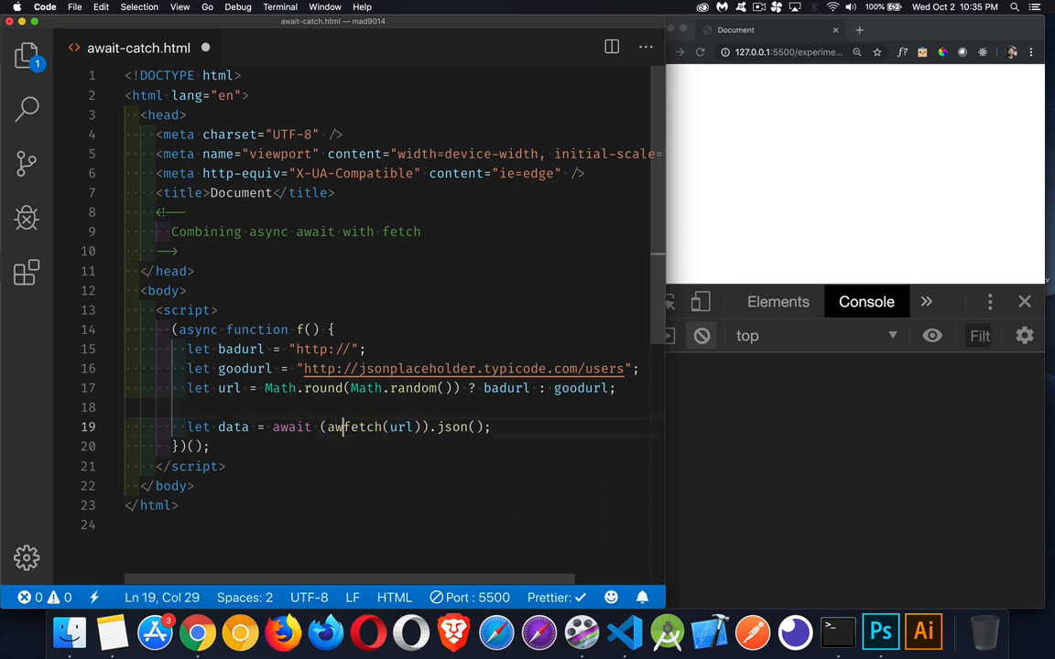
pyautogui.write('await')
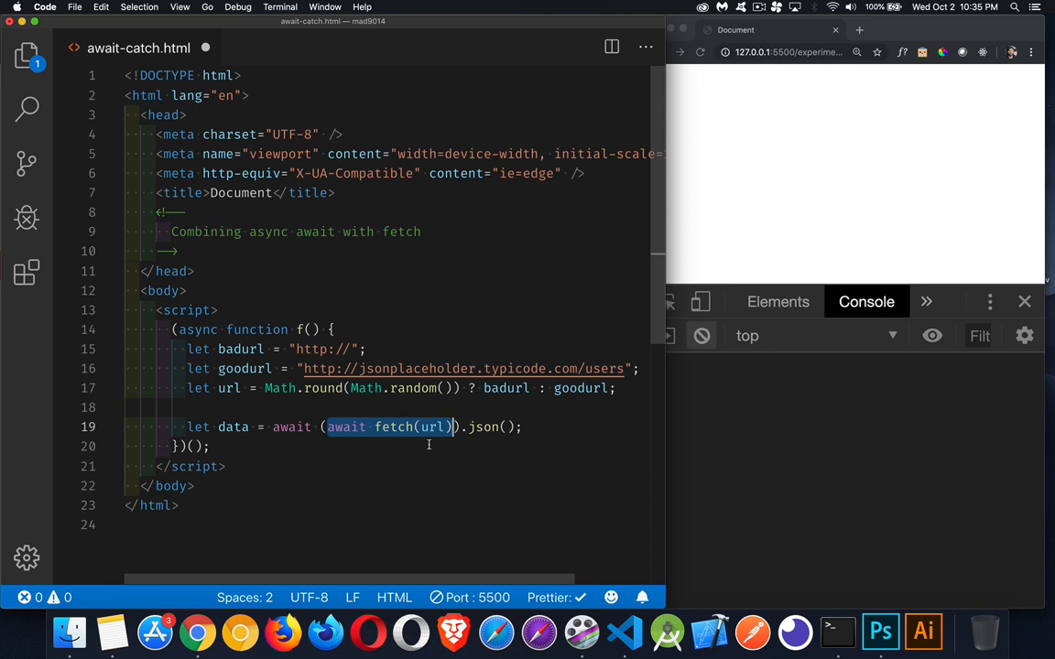
pyautogui.moveTo(399, 412)
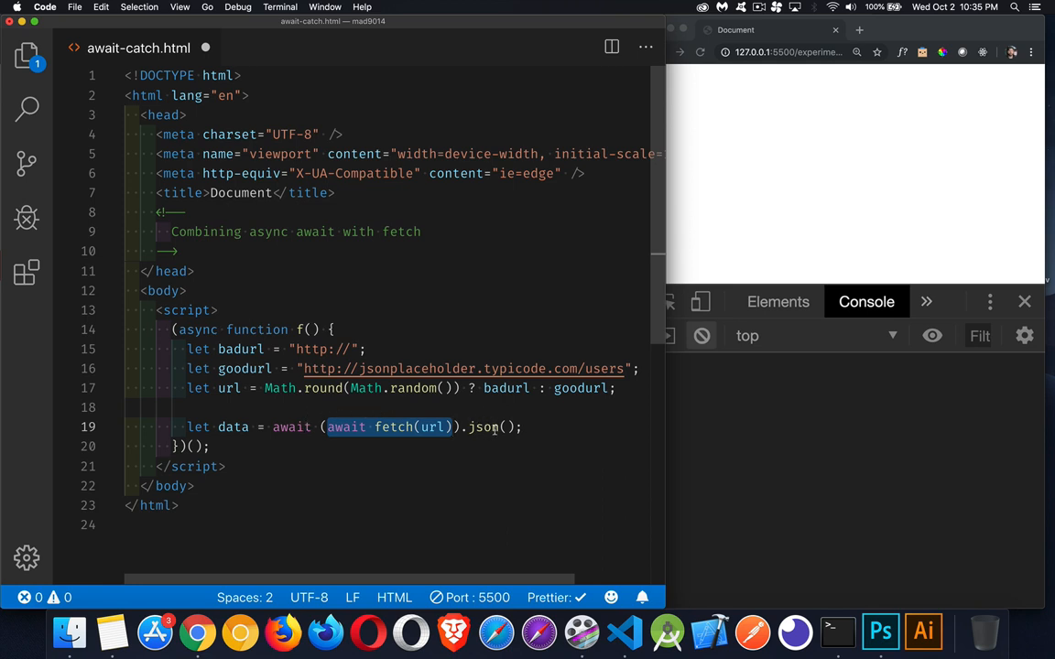
pyautogui.moveTo(484, 427)
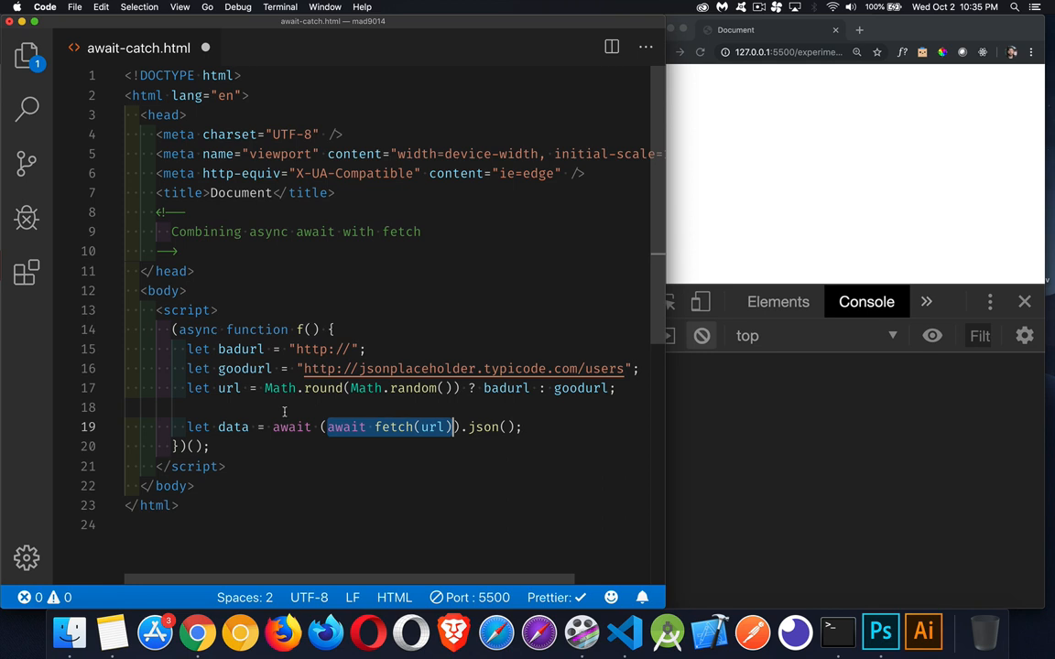
pyautogui.moveTo(396, 427)
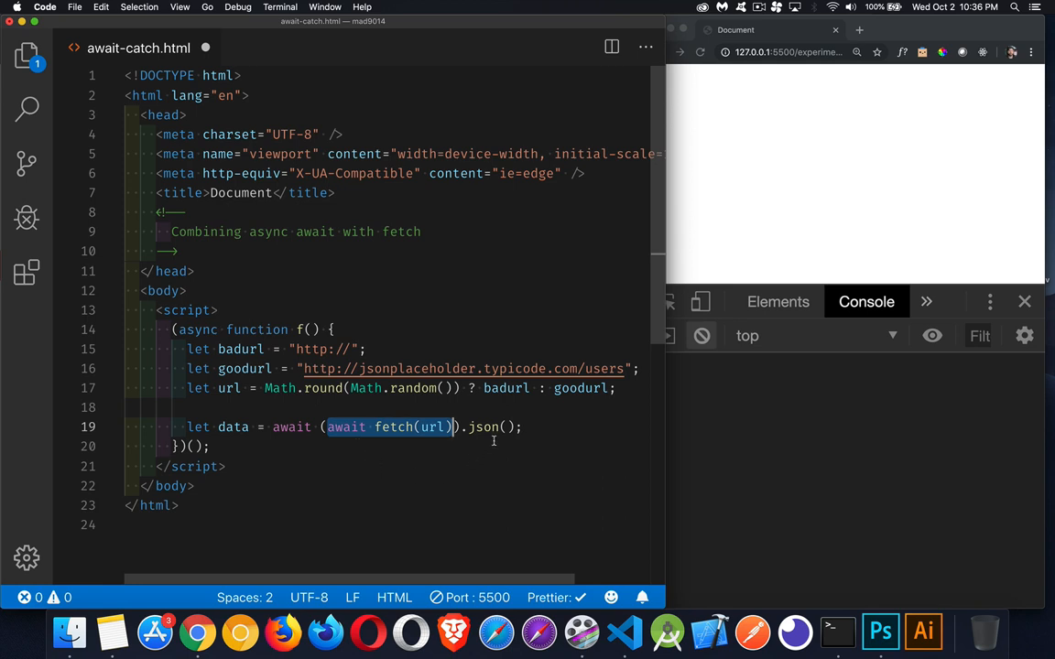
pyautogui.moveTo(494, 454)
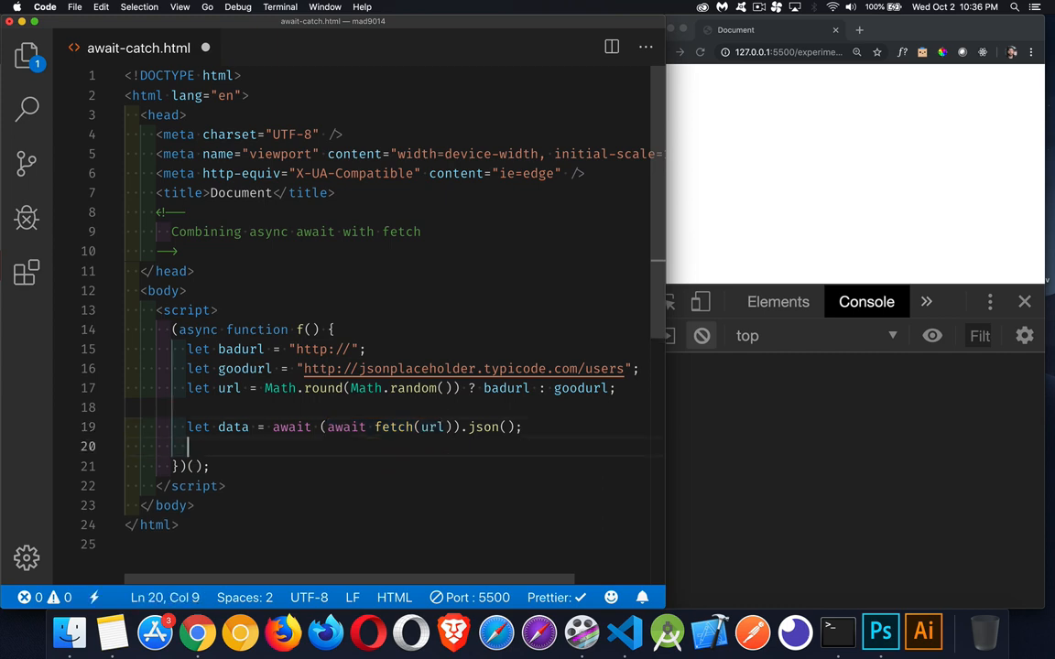
pyautogui.write('console.l')
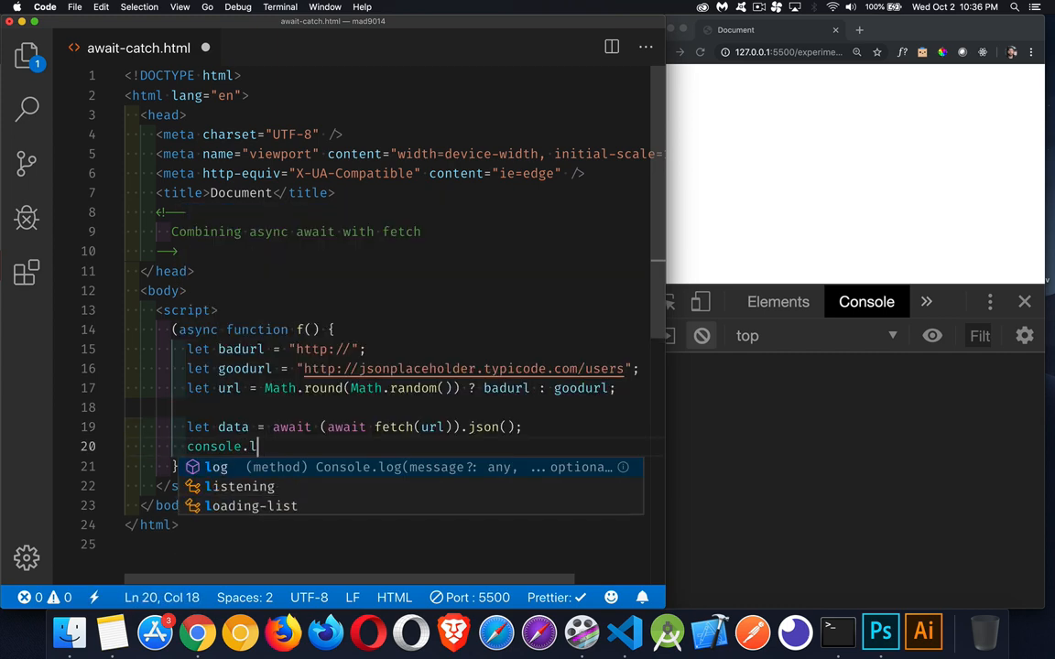
pyautogui.write('og(data);')
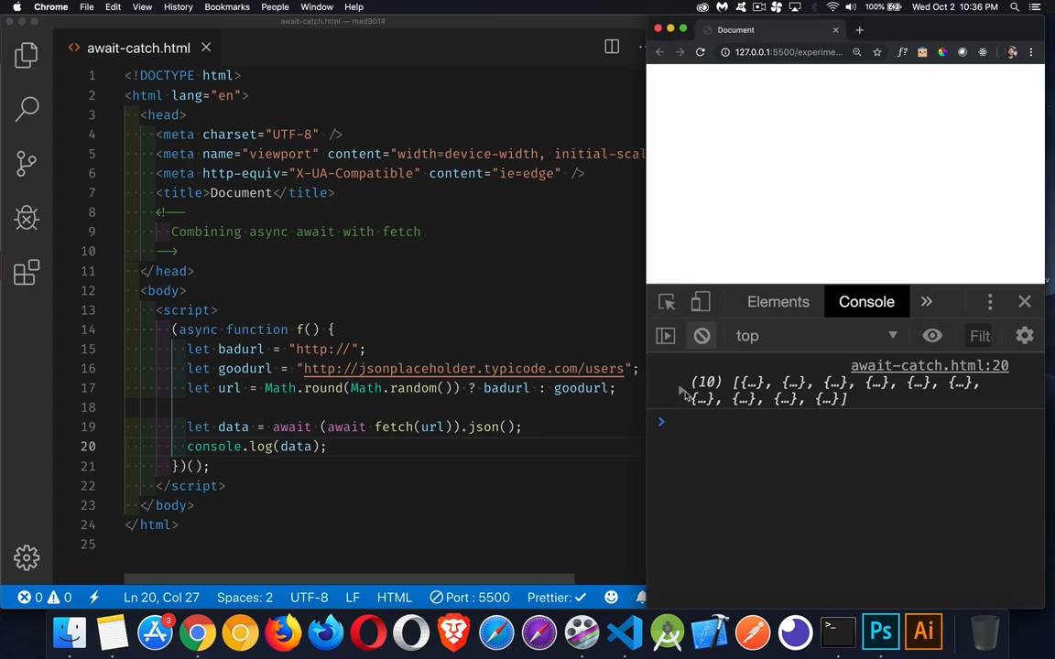
pyautogui.click(661, 421)
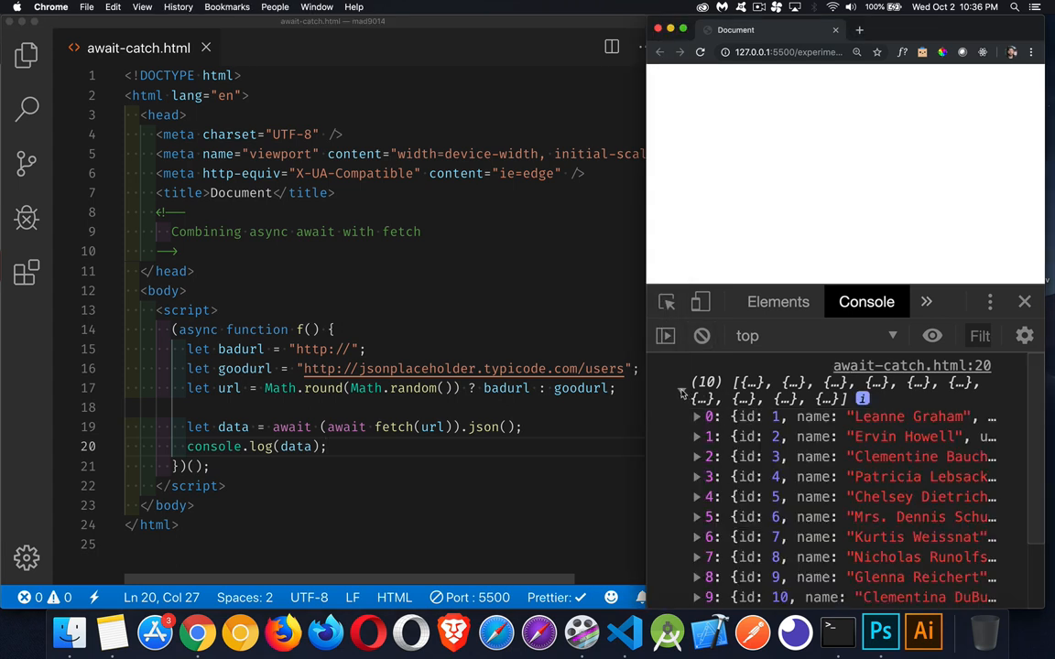
pyautogui.click(681, 388)
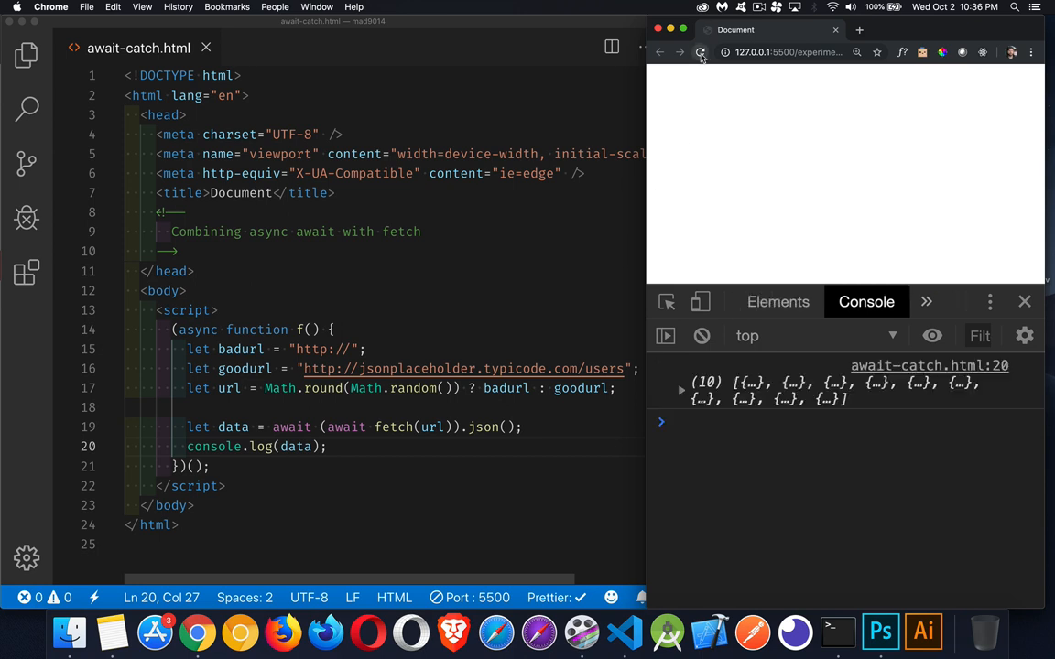
# Reload the page until the bad URL triggers the failed-fetch TypeError in the console.
pyautogui.click(701, 51)
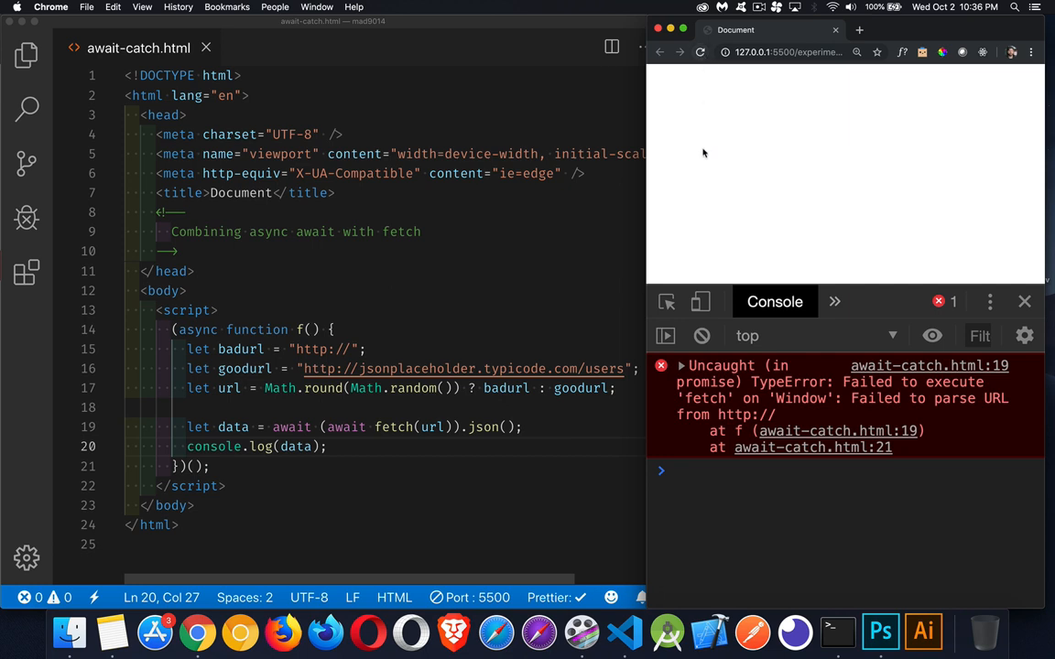
pyautogui.moveTo(715, 215)
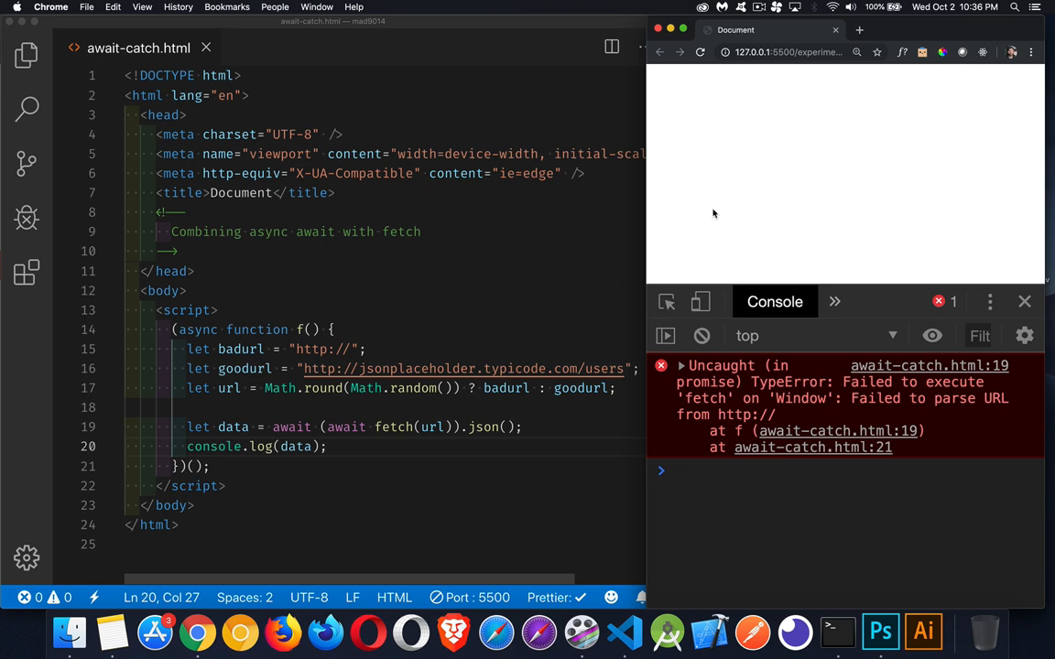
pyautogui.moveTo(698, 445)
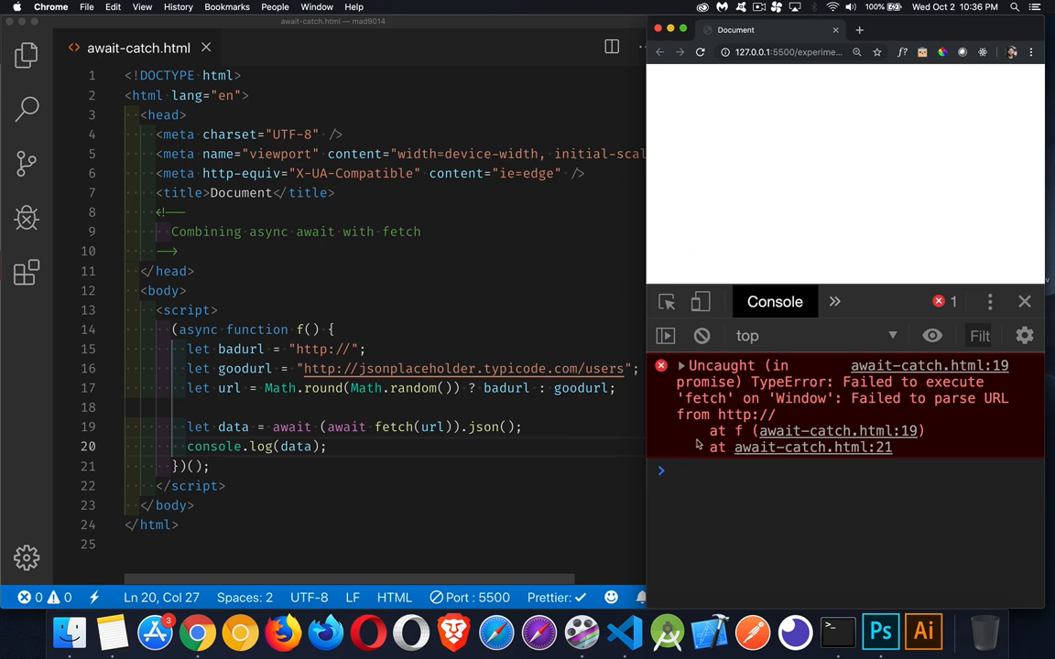
pyautogui.moveTo(713, 418)
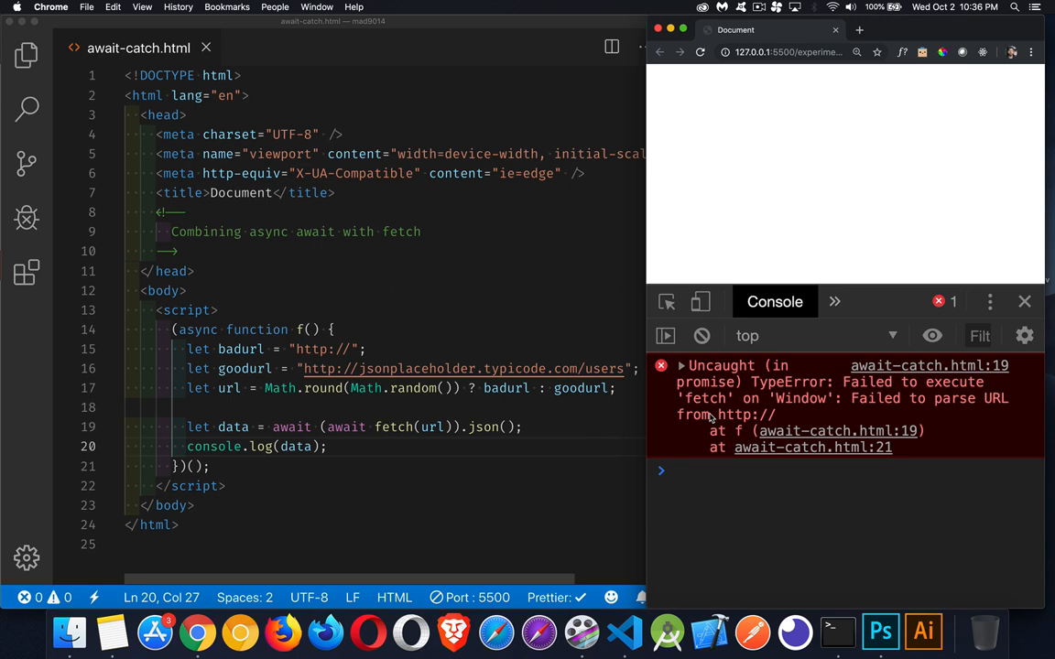
pyautogui.moveTo(820, 410)
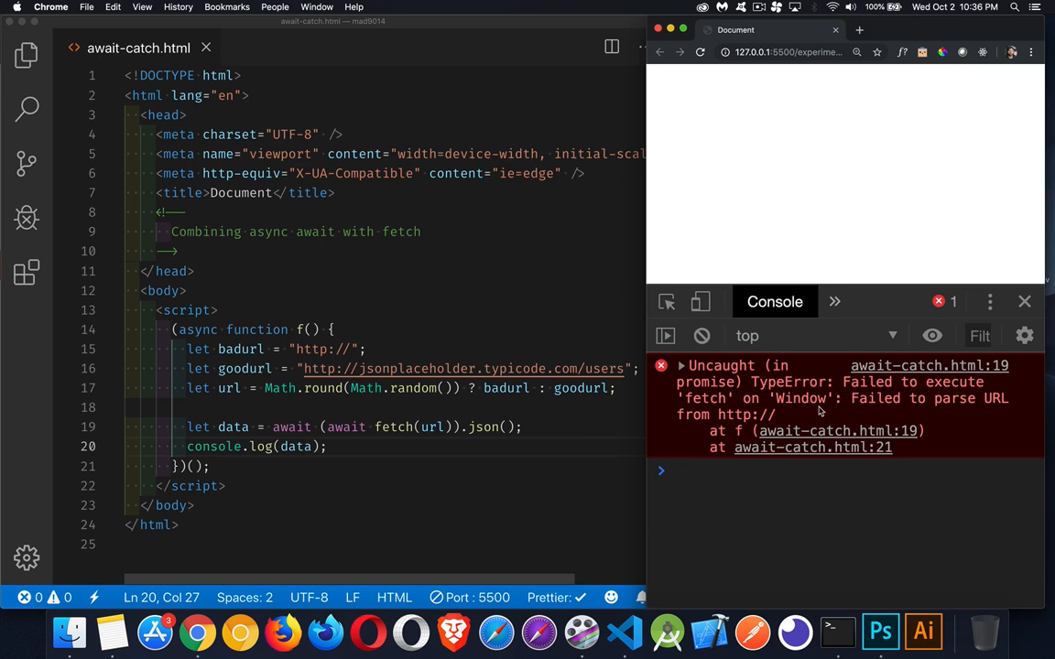
pyautogui.moveTo(748, 417)
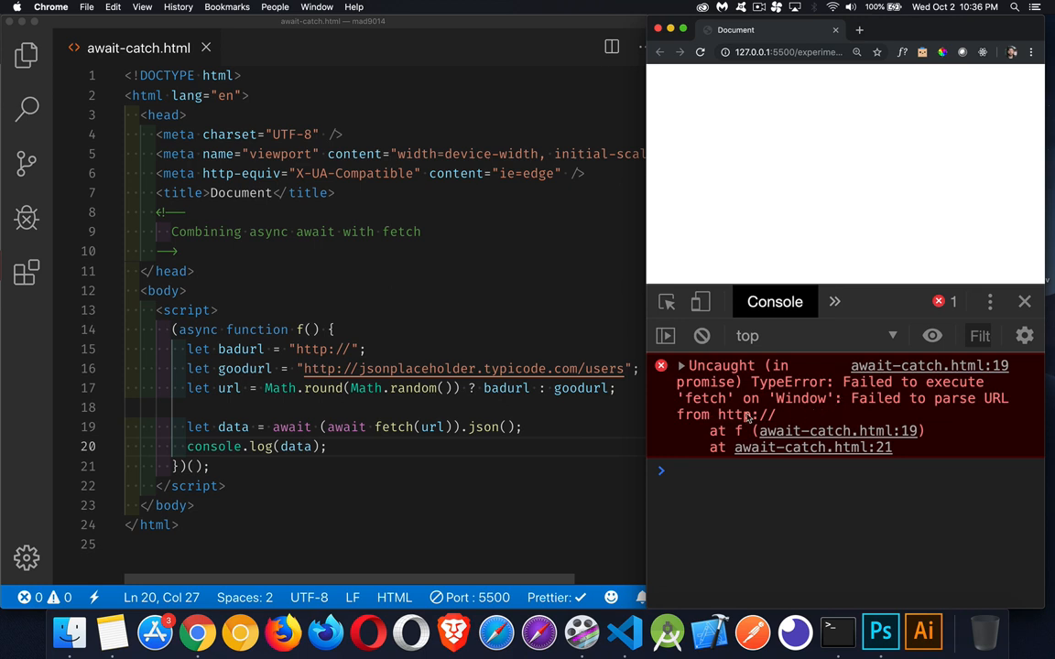
pyautogui.moveTo(795, 417)
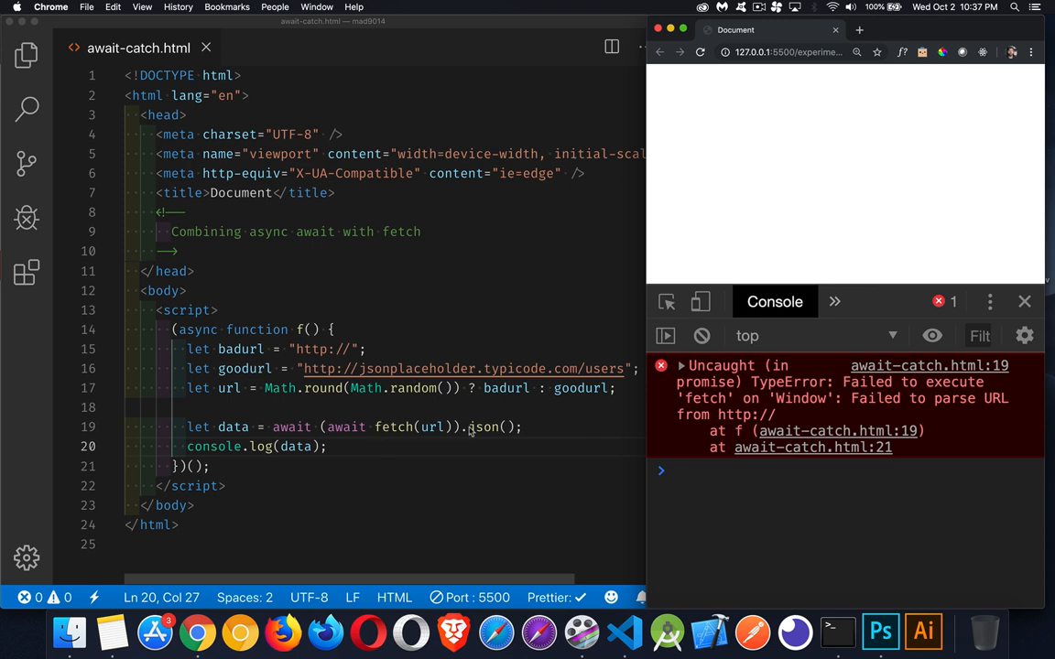
# Append .catch(handleErr) after the fetch(url) call.
pyautogui.click(454, 426)
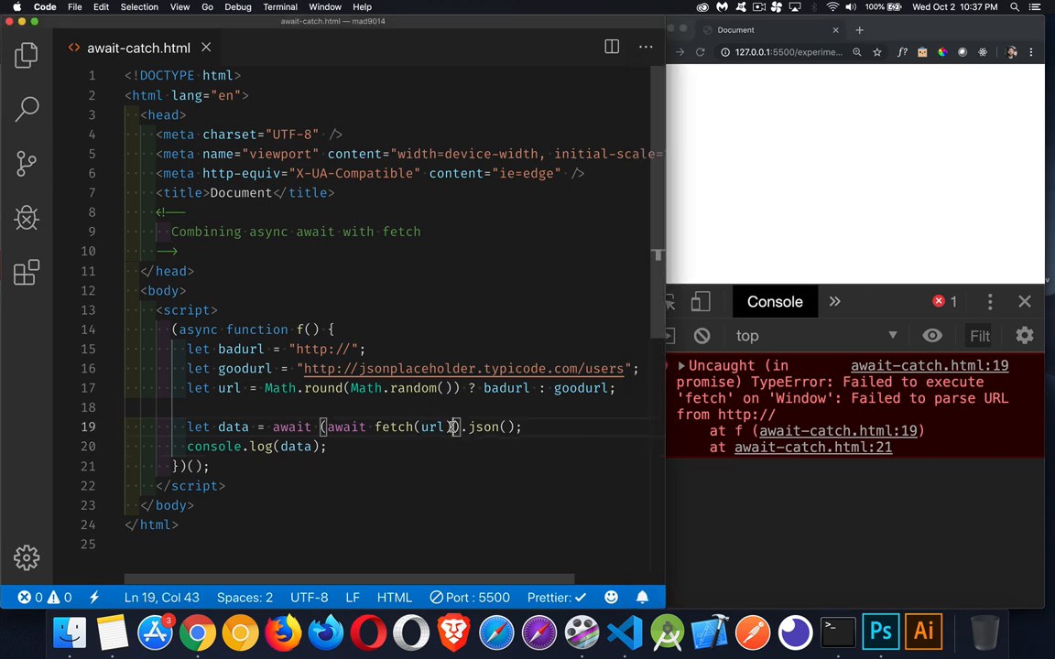
pyautogui.doubleClick(412, 426)
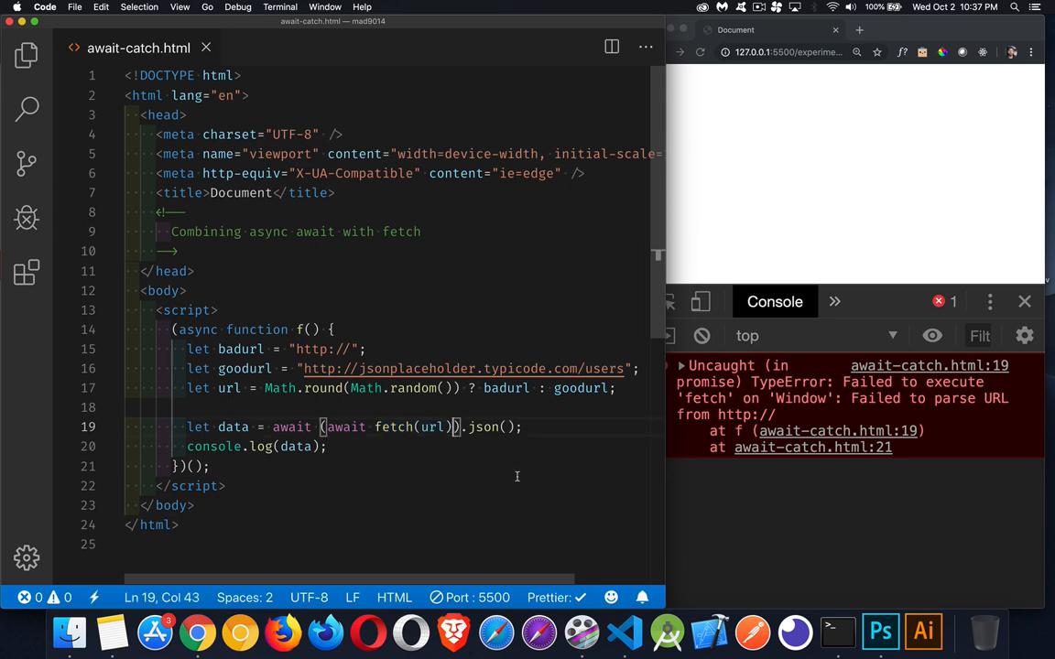
pyautogui.moveTo(454, 436)
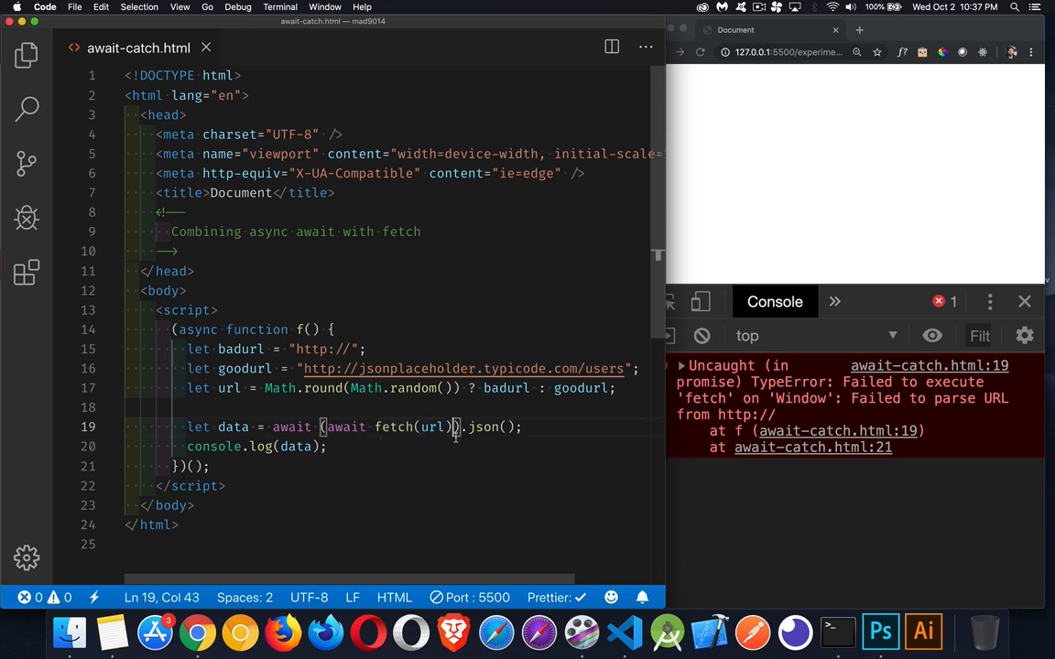
pyautogui.write('catch(')
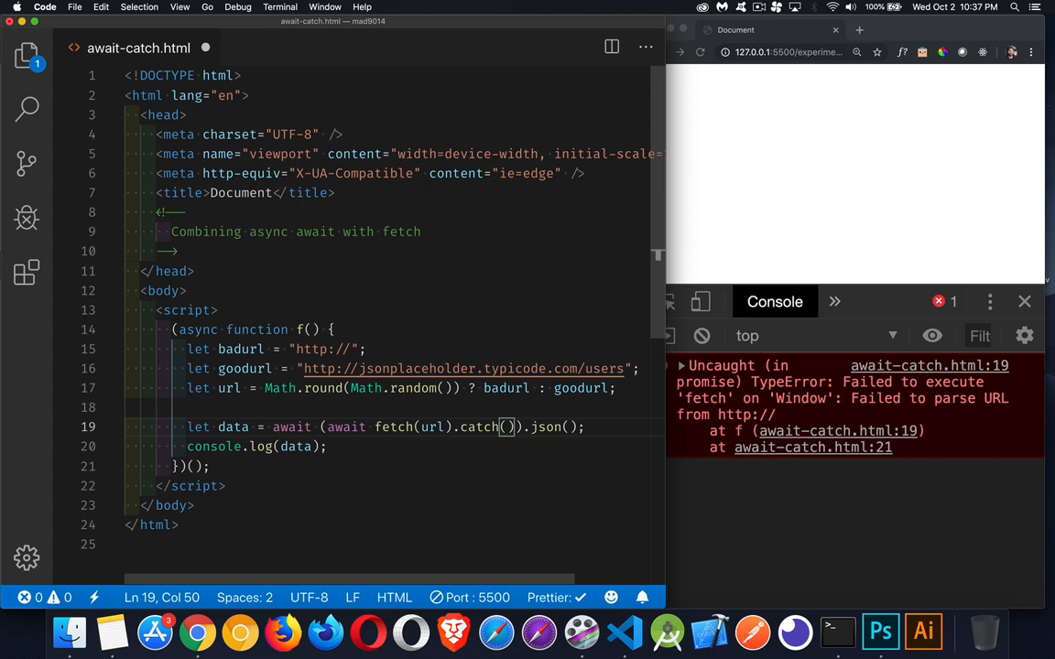
pyautogui.write('handleErr')
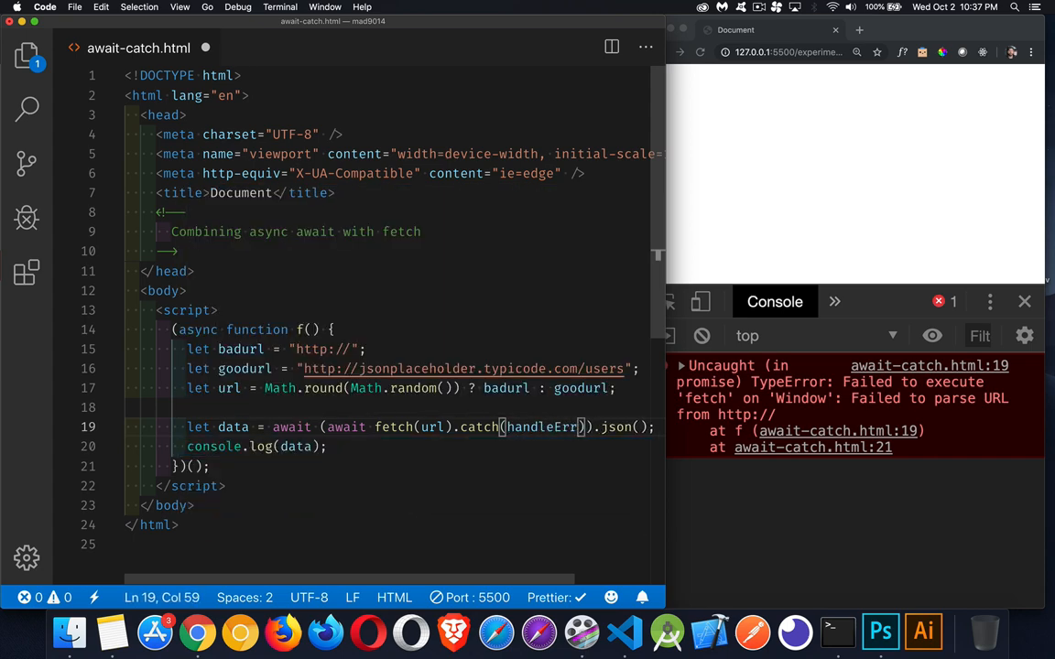
# Define function handleErr(err) below the IIFE with console.warn(err) inside.
pyautogui.write('fu')
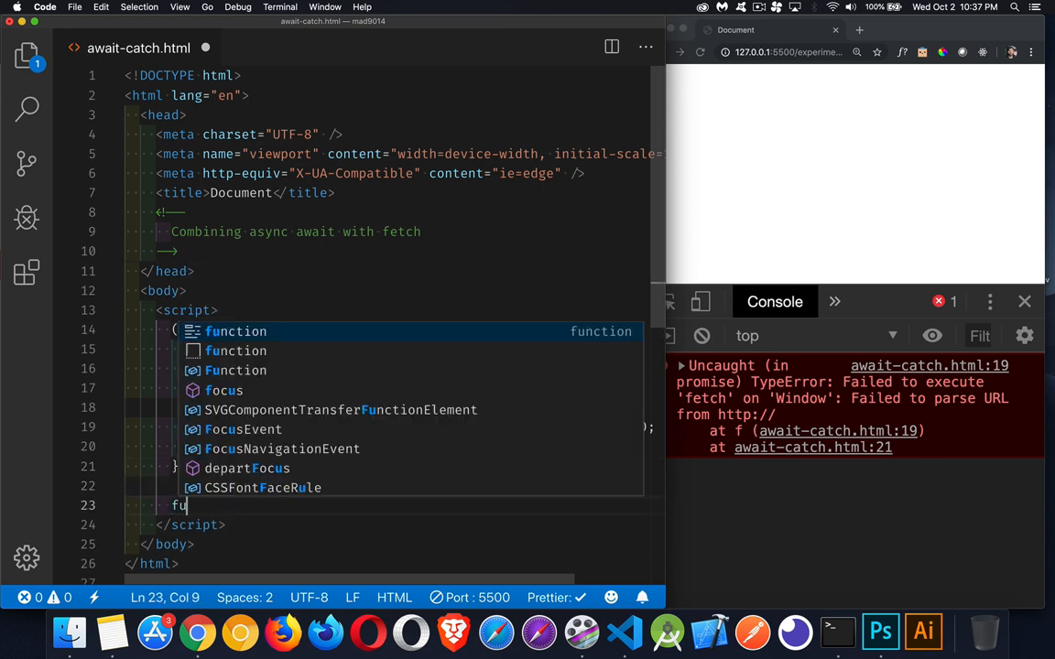
pyautogui.write('function handleErr(')
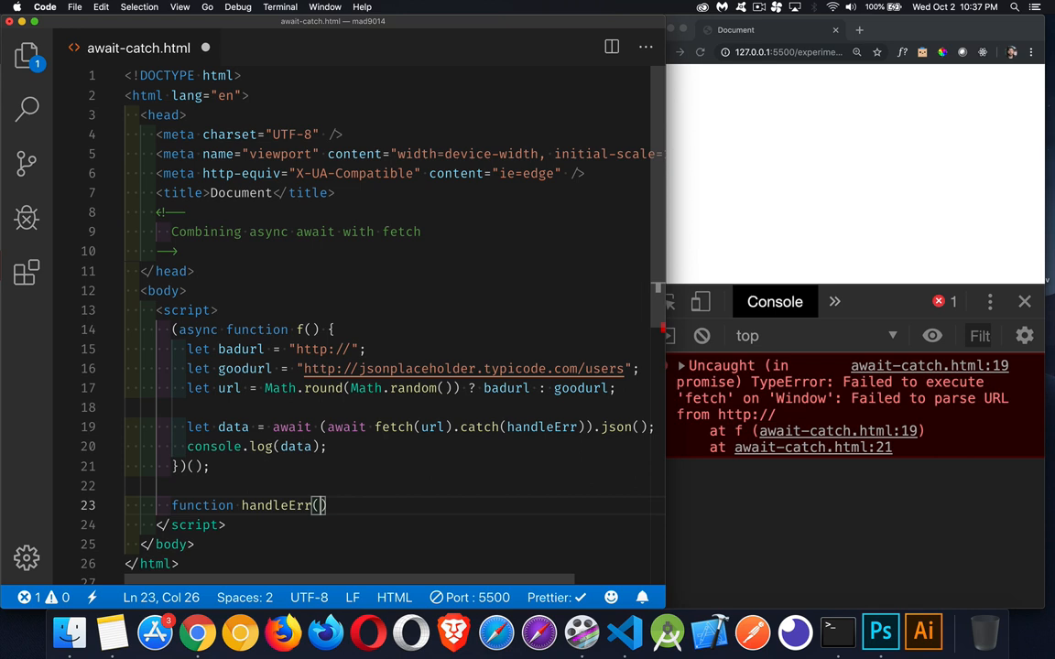
pyautogui.write('err){')
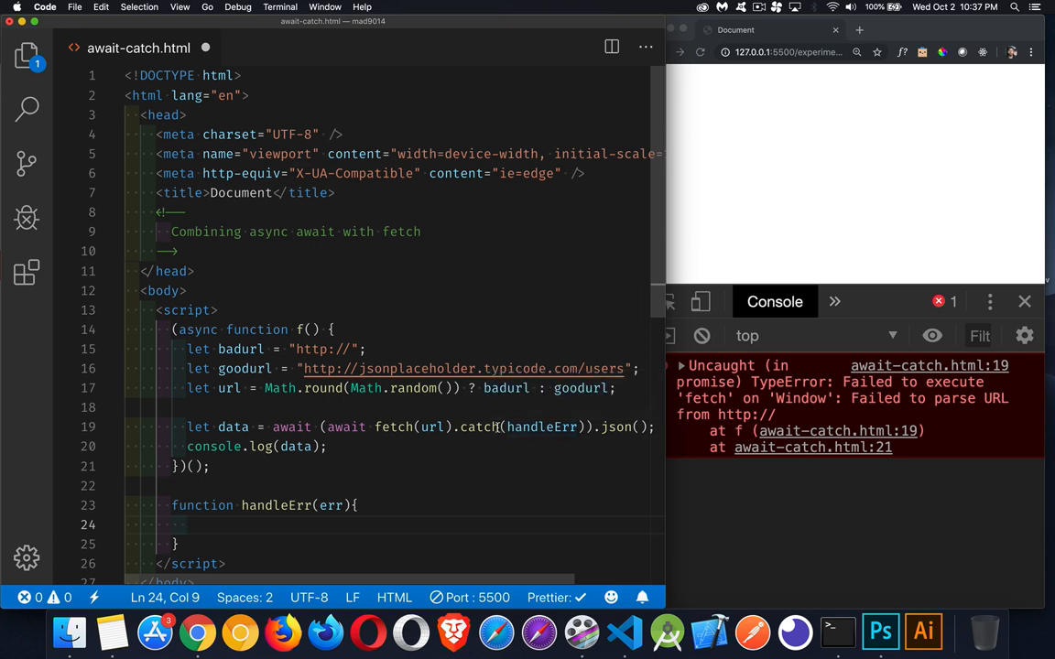
pyautogui.moveTo(531, 450)
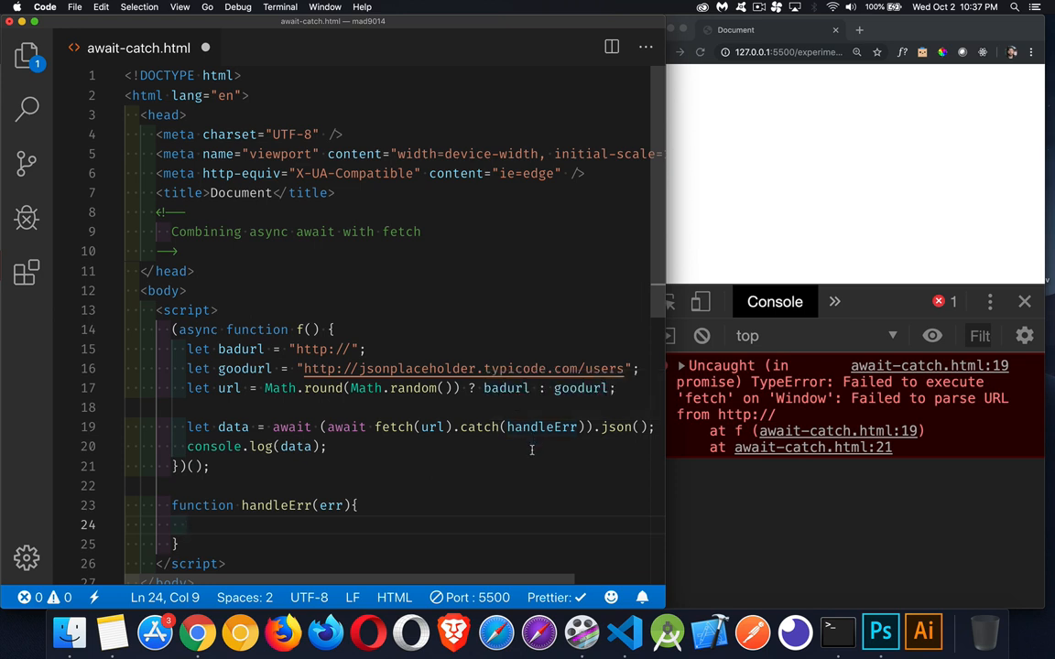
pyautogui.write('console.l')
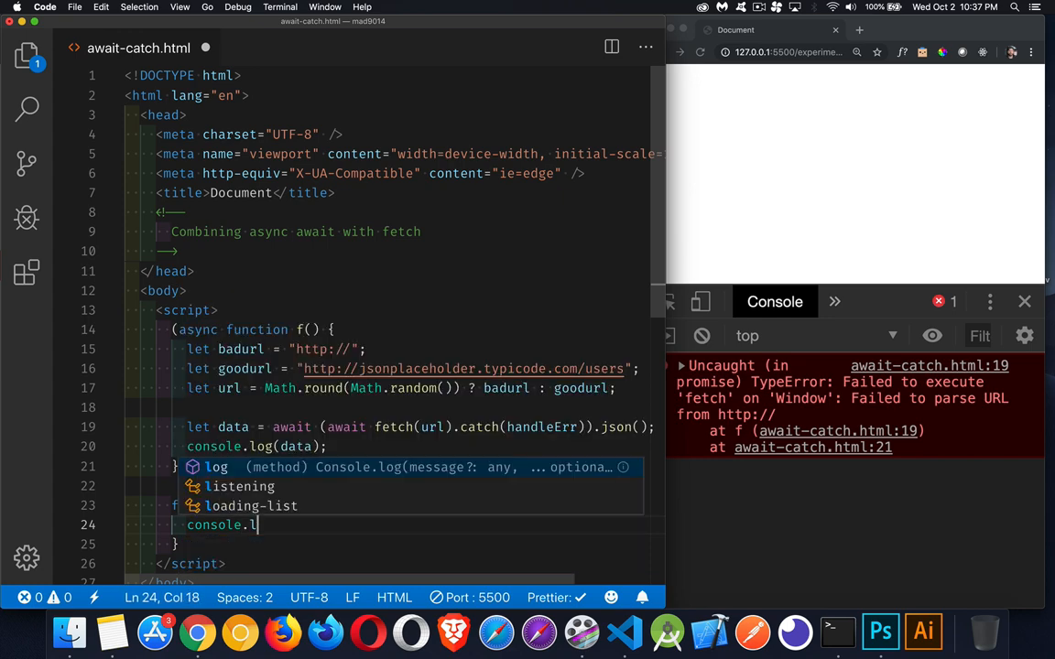
pyautogui.write('warn()')
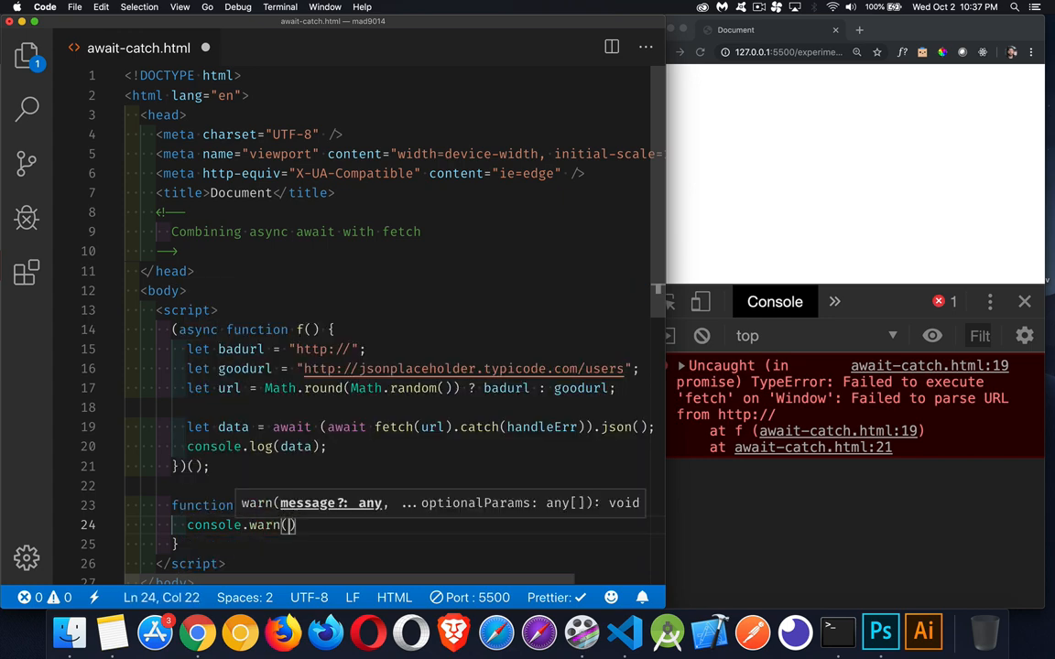
pyautogui.write('err);')
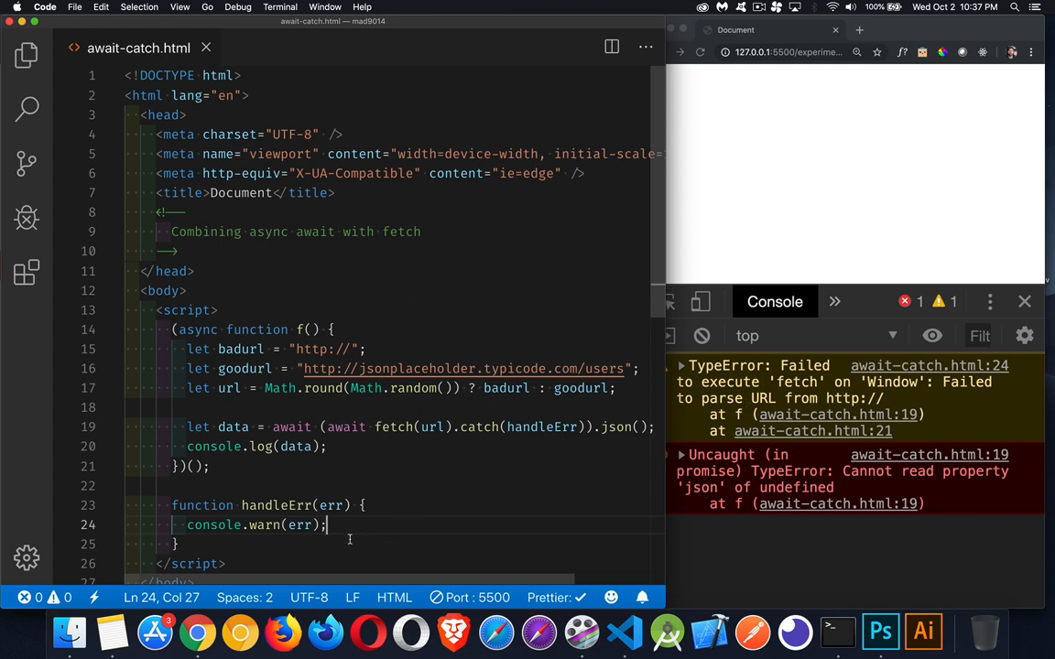
pyautogui.moveTo(718, 480)
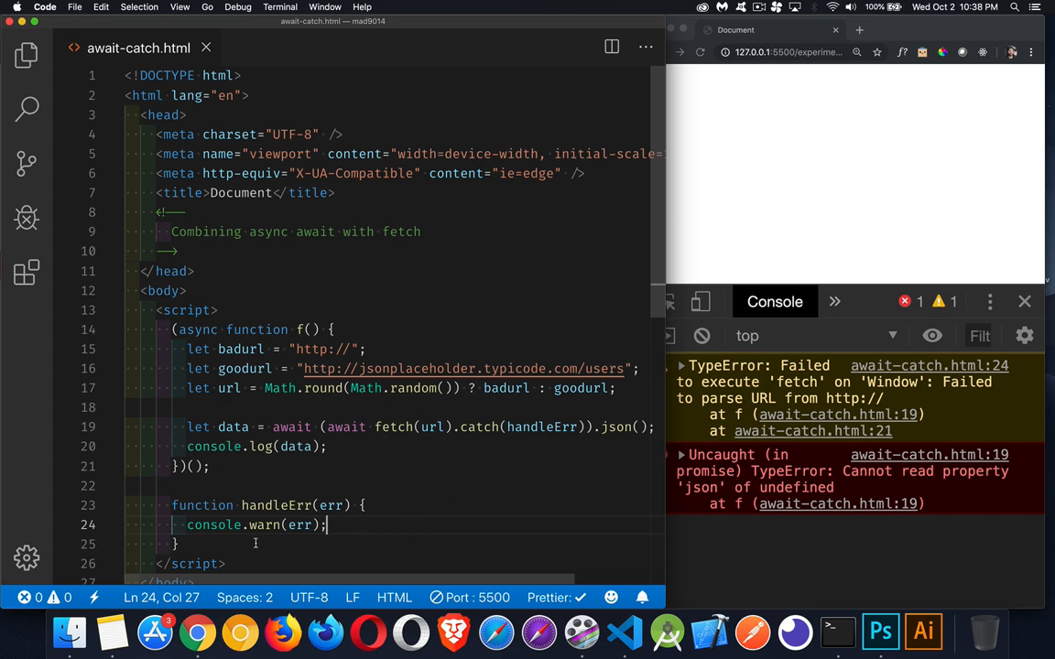
pyautogui.moveTo(422, 502)
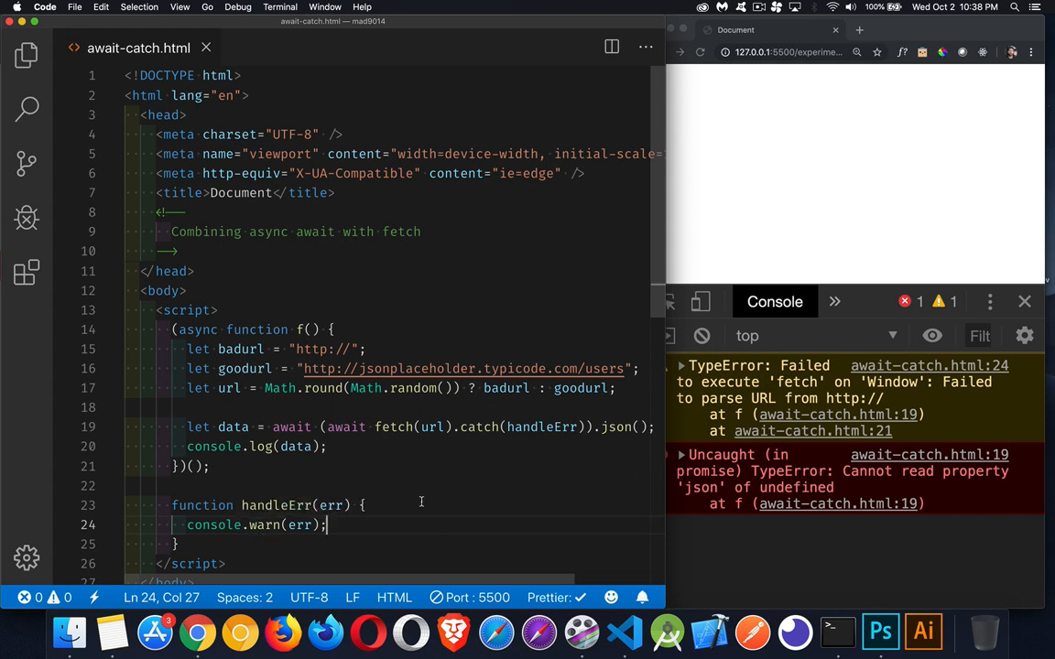
pyautogui.moveTo(289, 540)
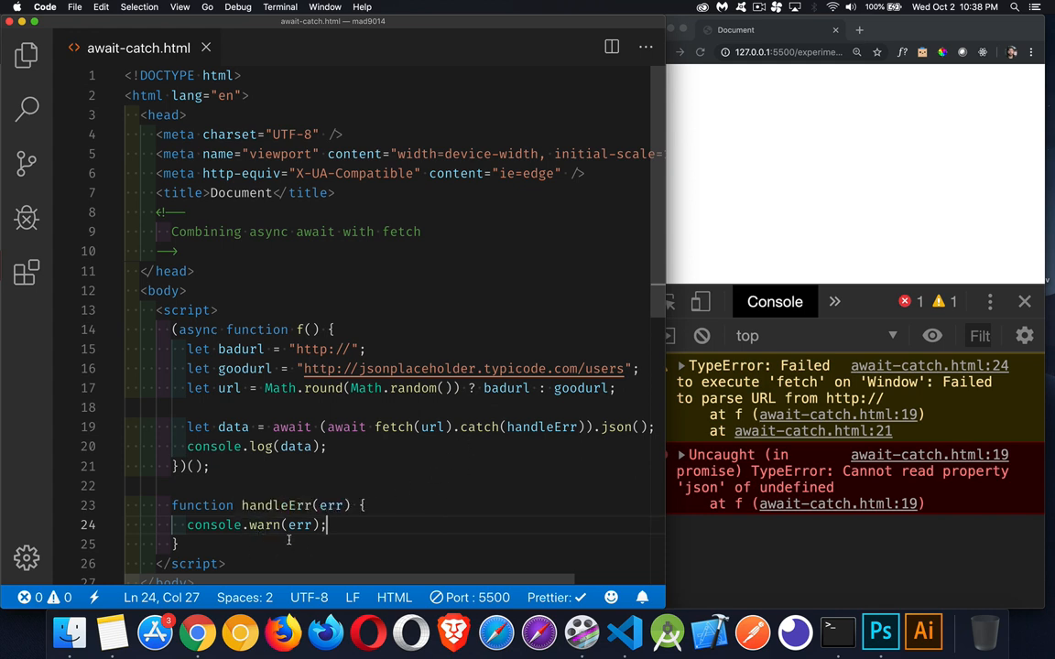
pyautogui.click(326, 427)
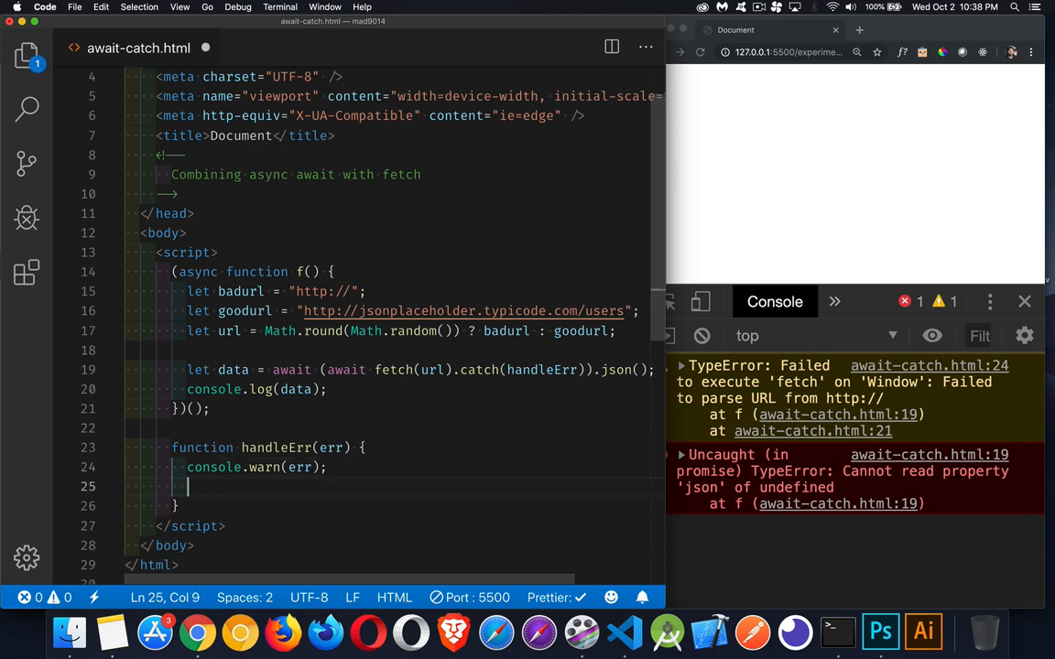
# Inside handleErr add let resp = new Response( and return resp; after the warning.
pyautogui.write('return')
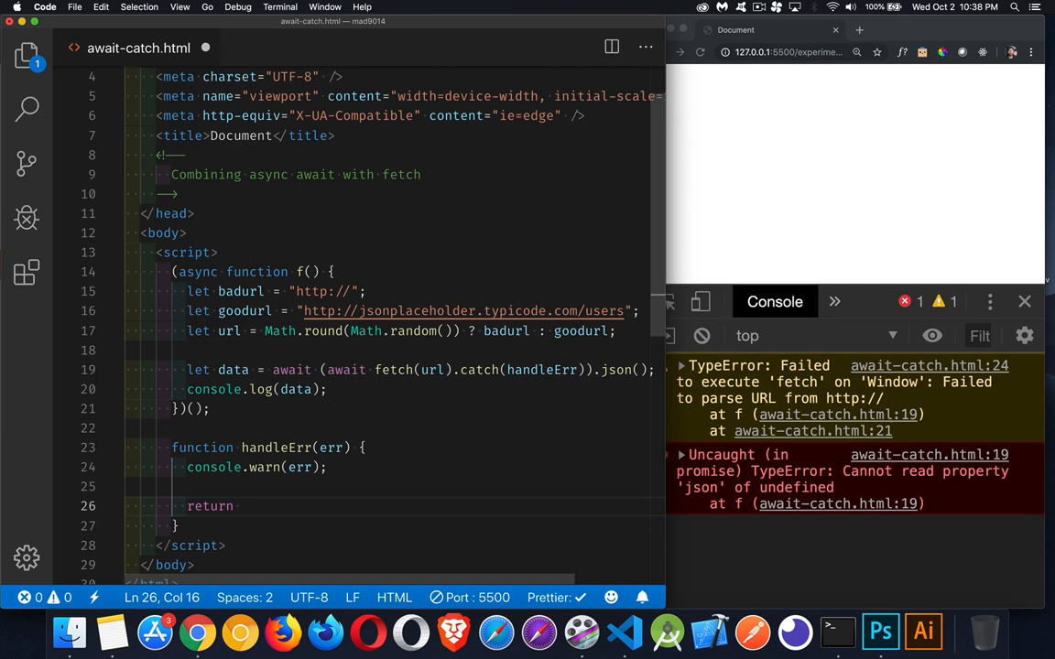
pyautogui.write('resp;')
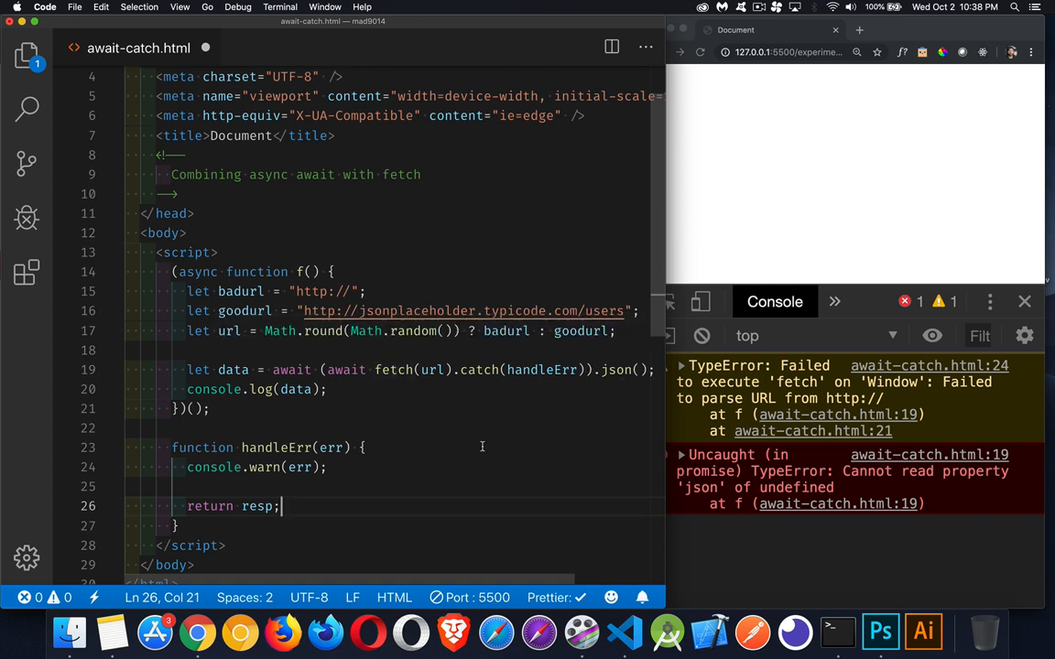
pyautogui.moveTo(630, 392)
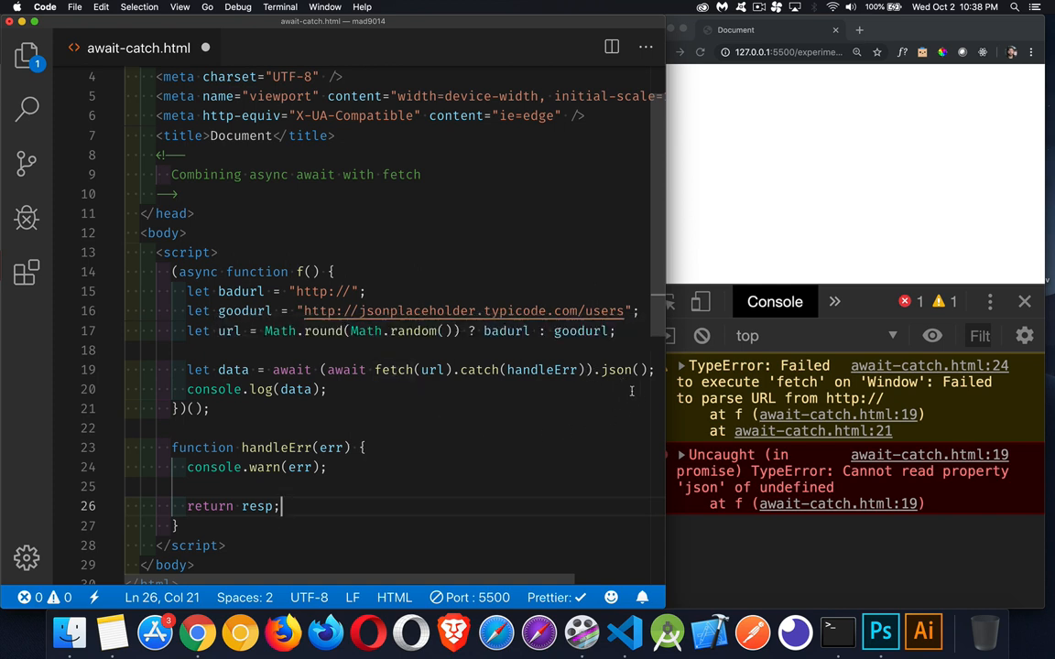
pyautogui.moveTo(343, 482)
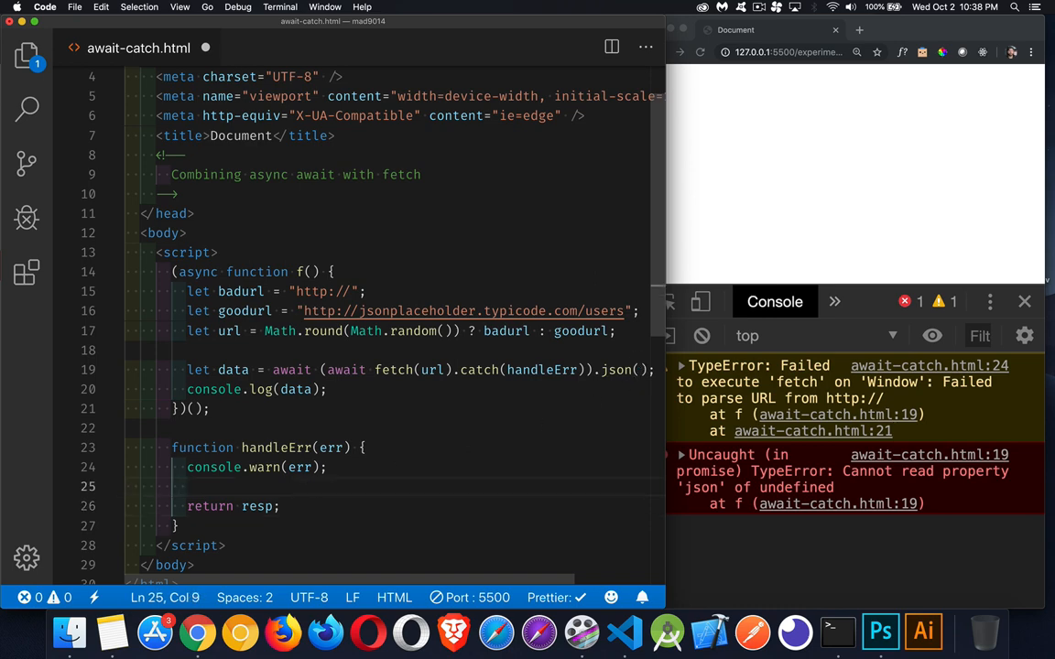
pyautogui.write('let resp')
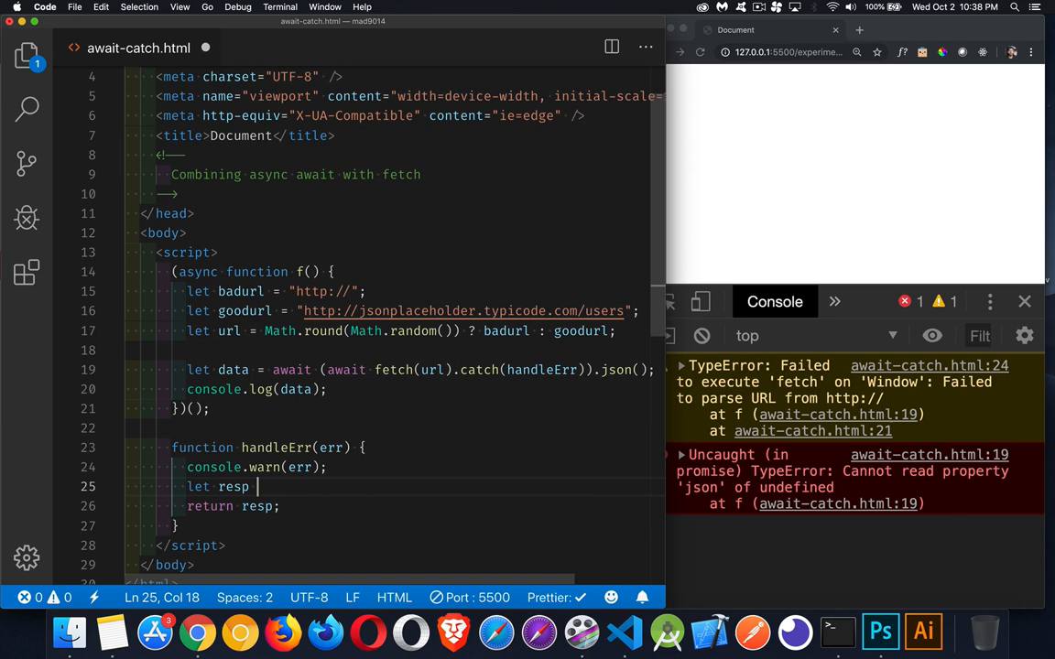
pyautogui.write('= new Response(')
pyautogui.write('JSON')
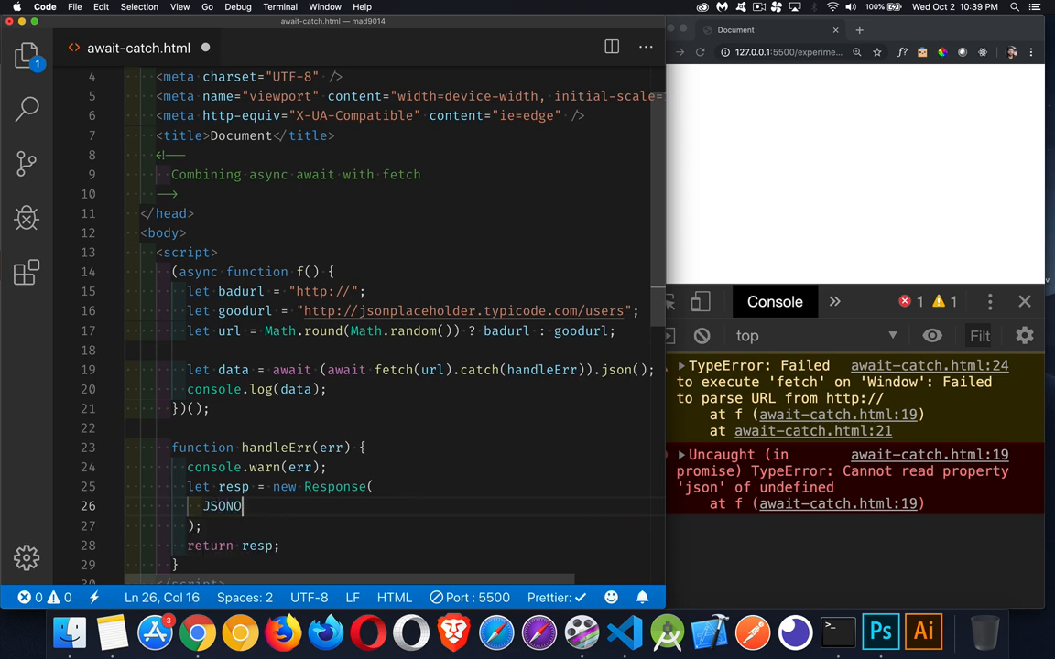
# Pass JSON.stringify({ code: 400, message: 'Stupid network Error' }) into the new Response.
pyautogui.write('.stringify(')
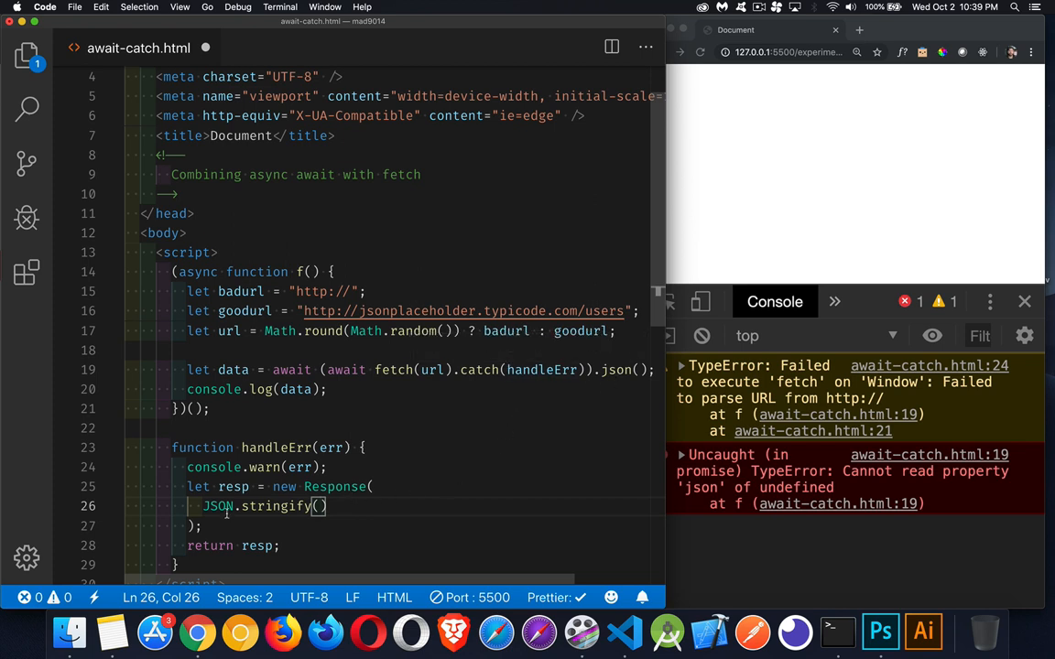
pyautogui.moveTo(588, 538)
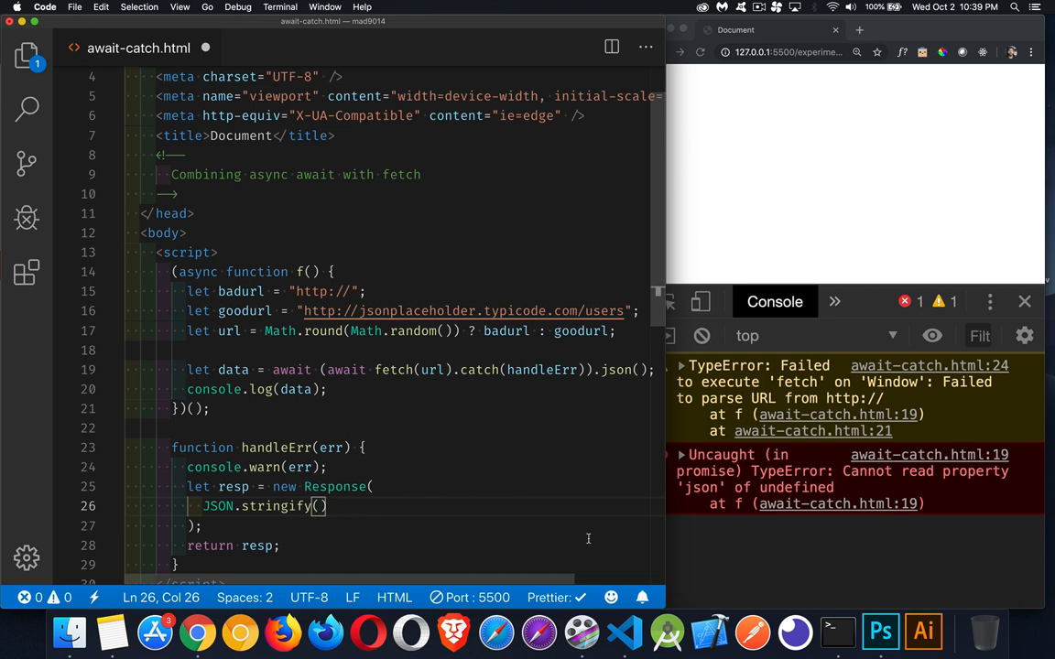
pyautogui.write('{')
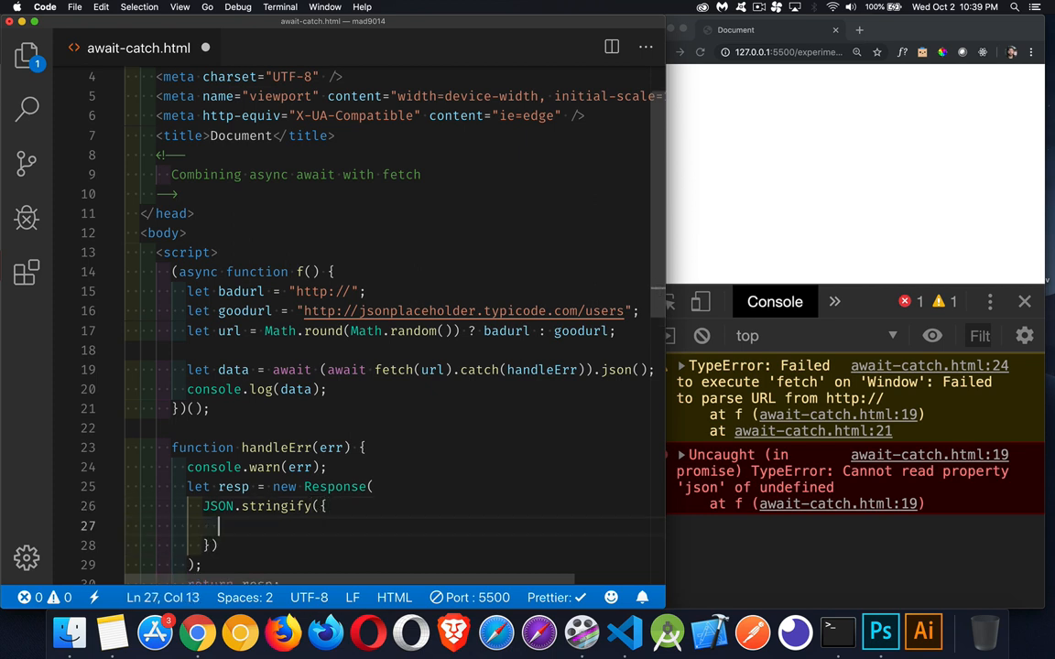
pyautogui.scroll(-3)
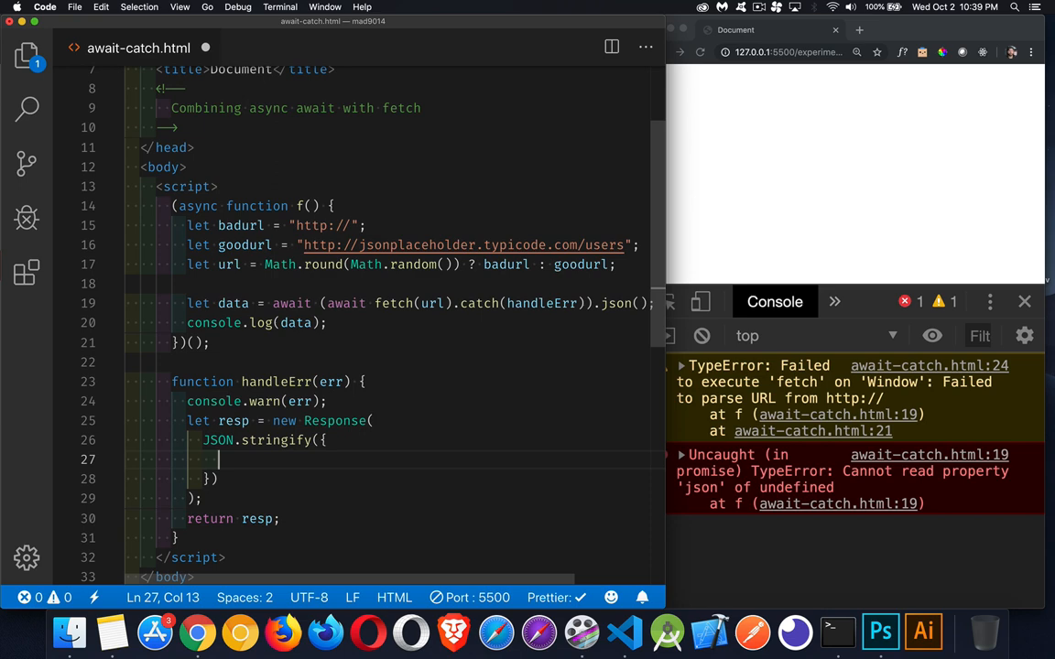
pyautogui.write('code:')
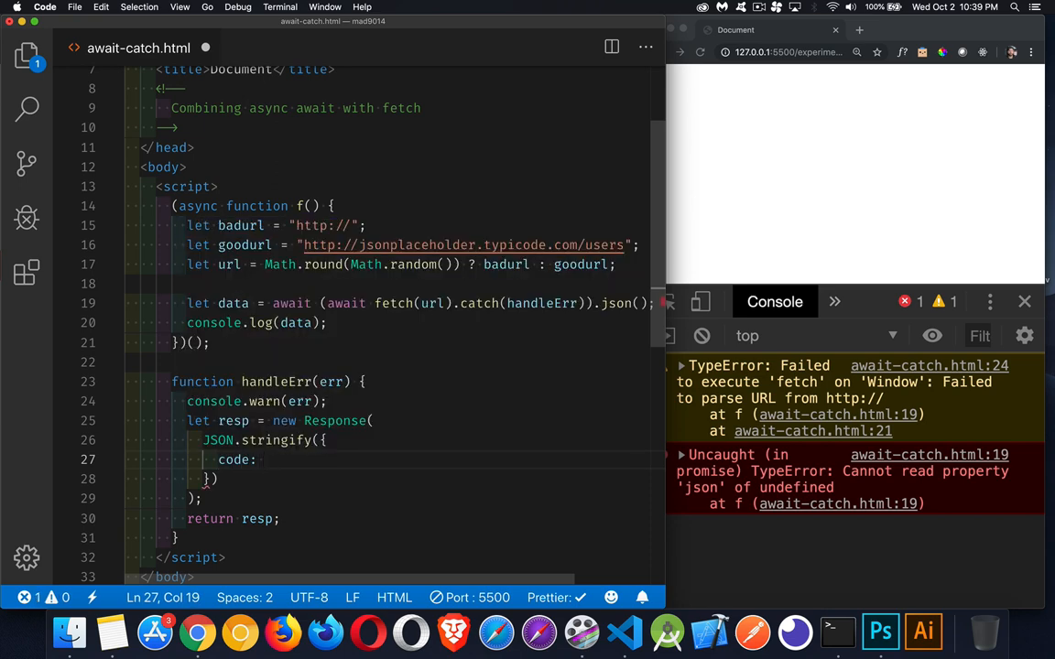
pyautogui.write('400,')
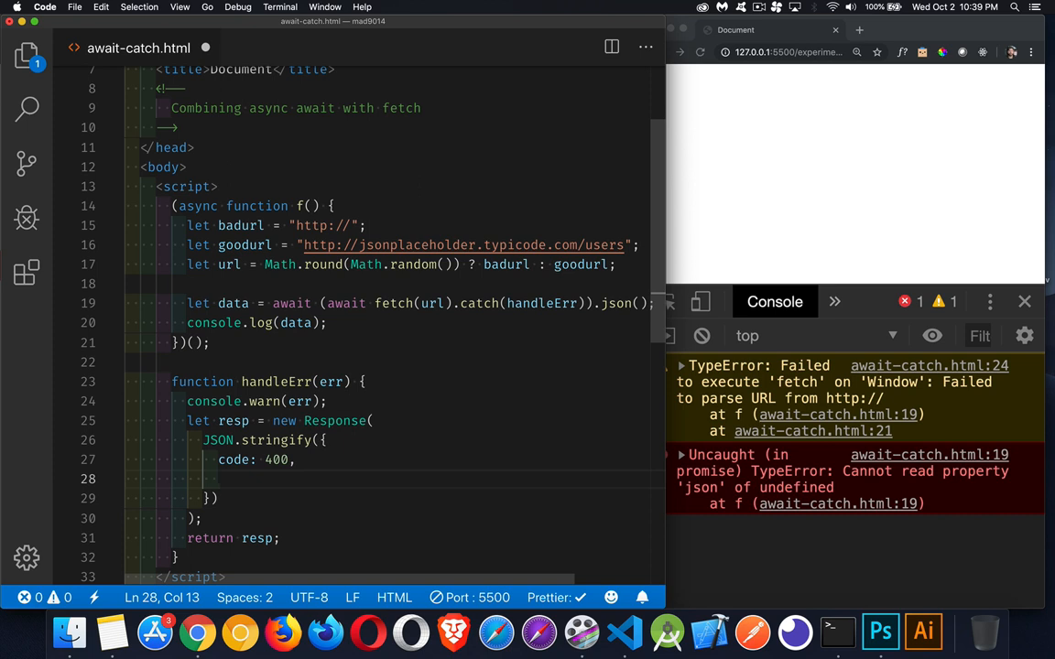
pyautogui.write('message')
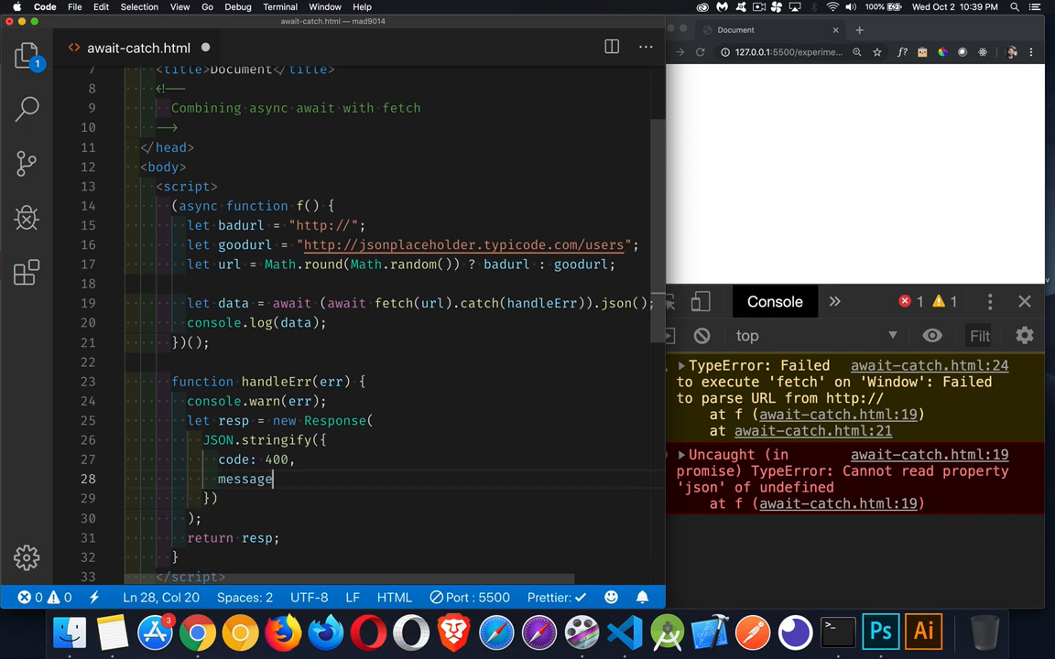
pyautogui.write(':')
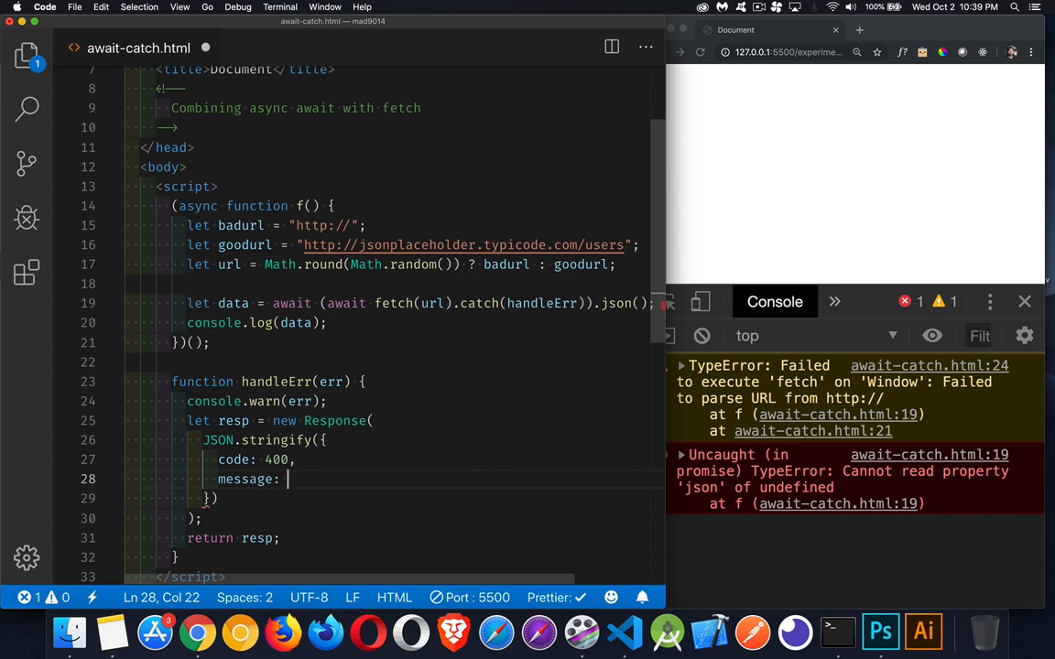
pyautogui.write("'")
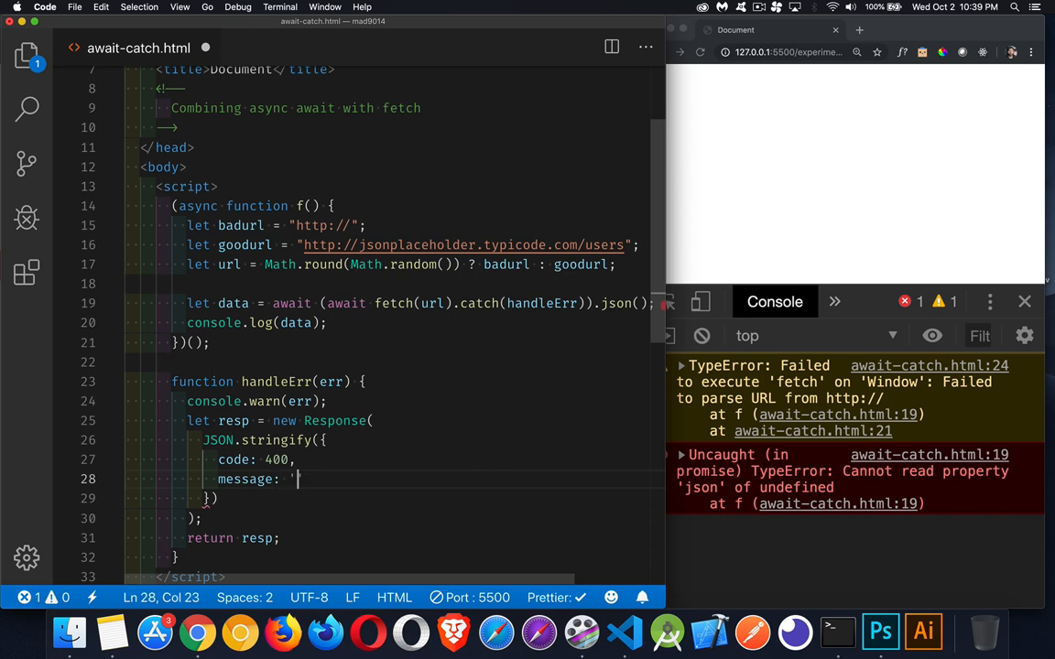
pyautogui.write('Stupid net')
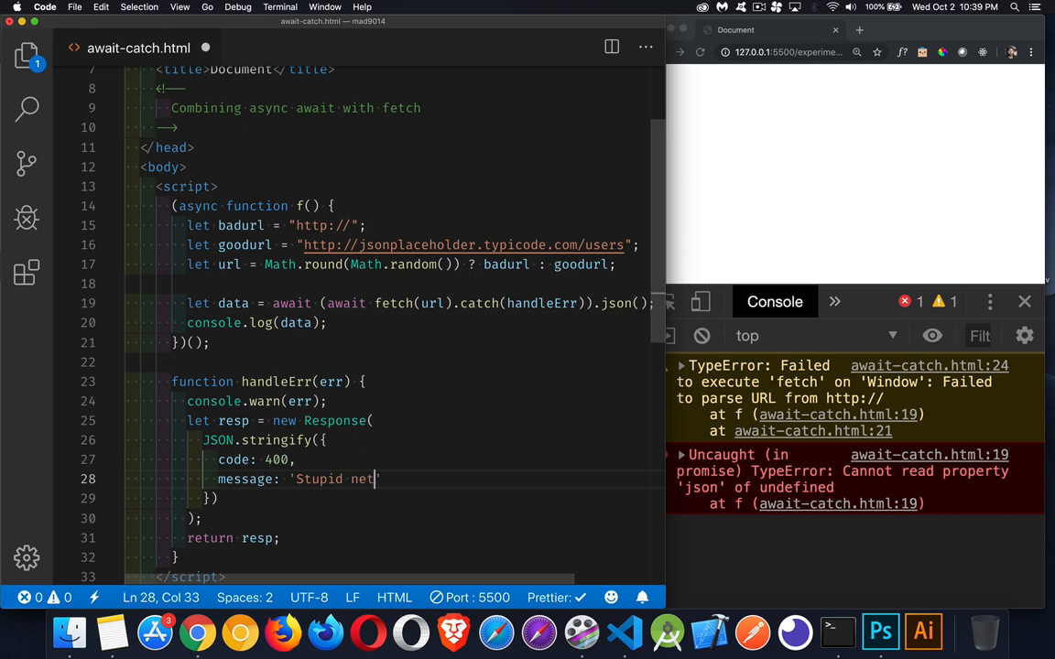
pyautogui.write('work Error')
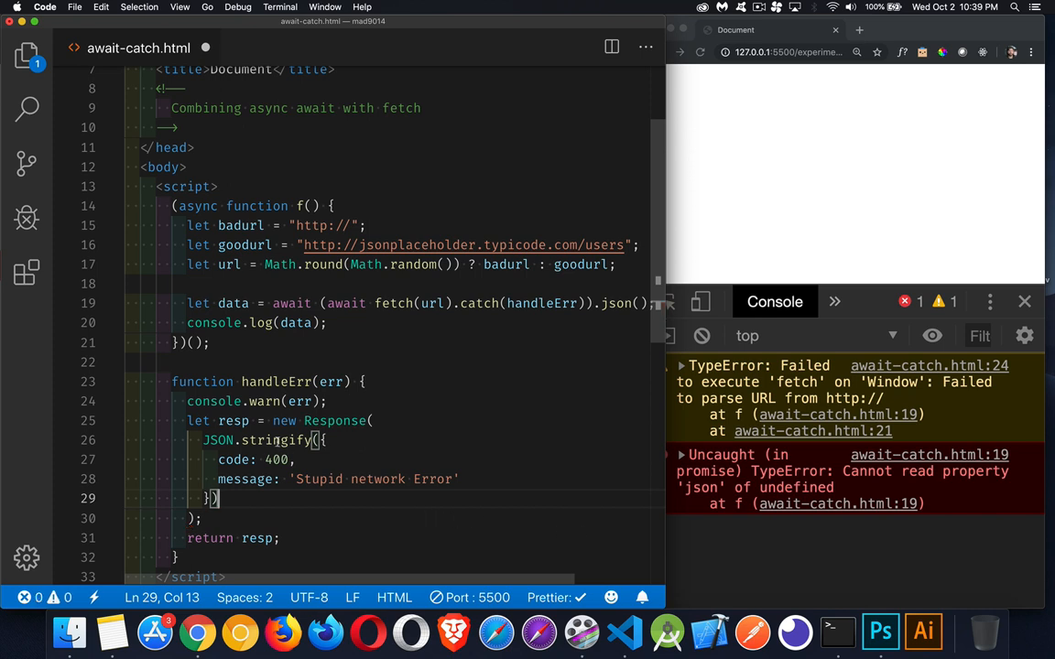
pyautogui.moveTo(293, 440)
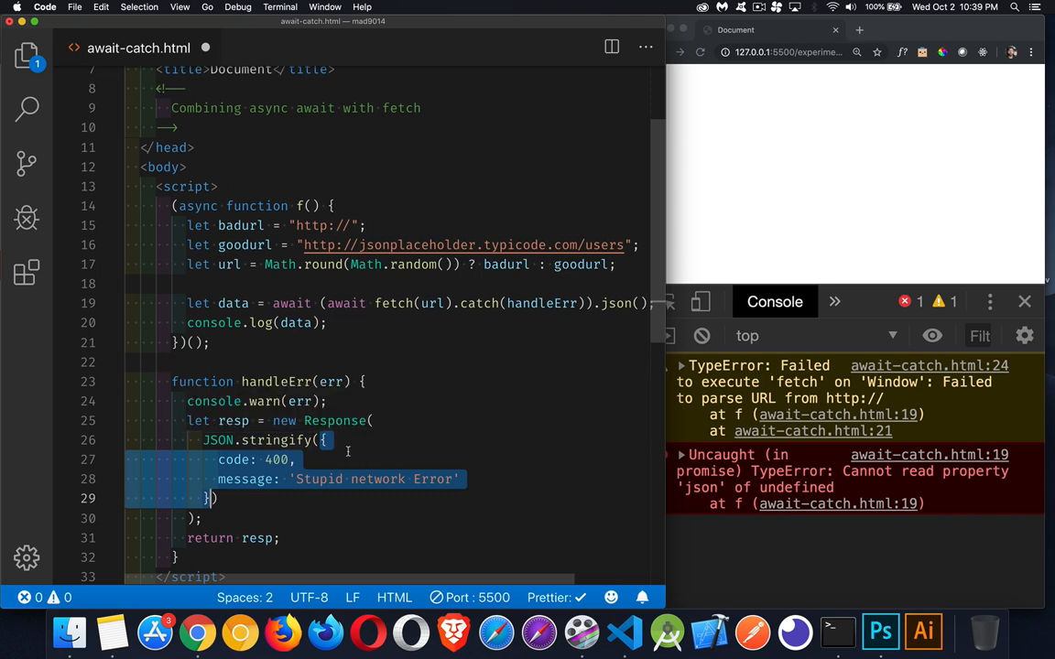
pyautogui.moveTo(232, 420)
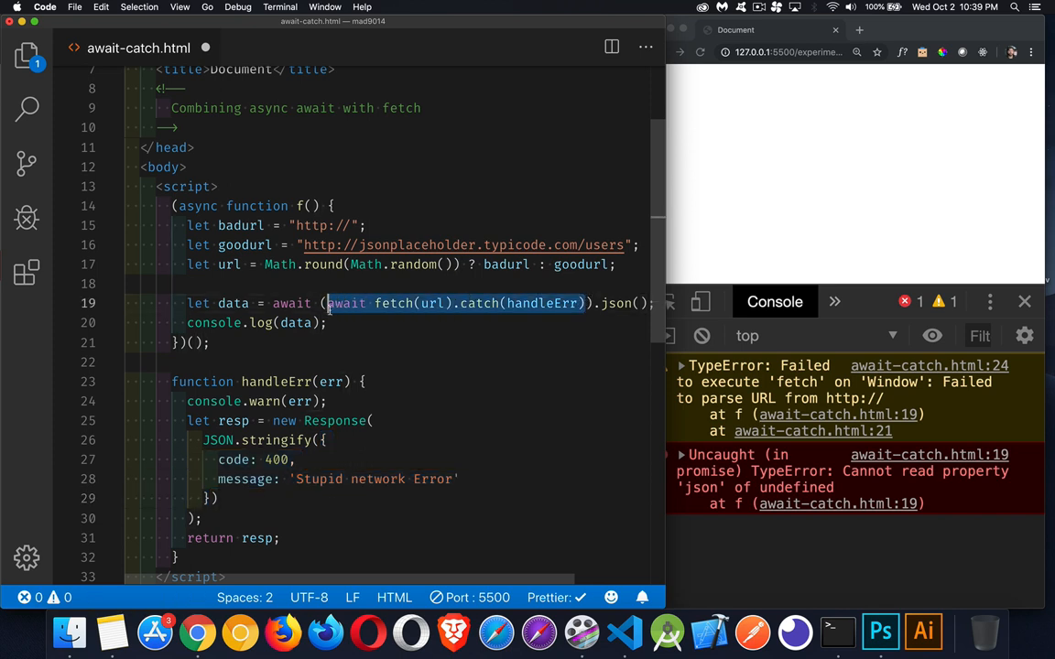
pyautogui.moveTo(494, 376)
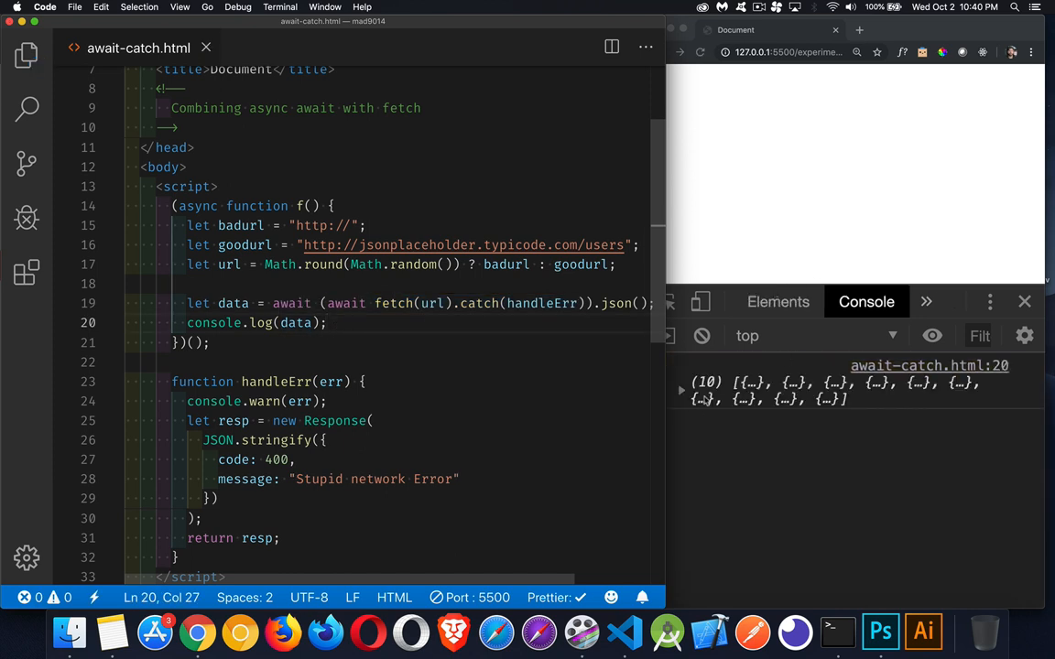
# Reload the page until the console logs the fallback {code: 400, message} object.
pyautogui.click(701, 51)
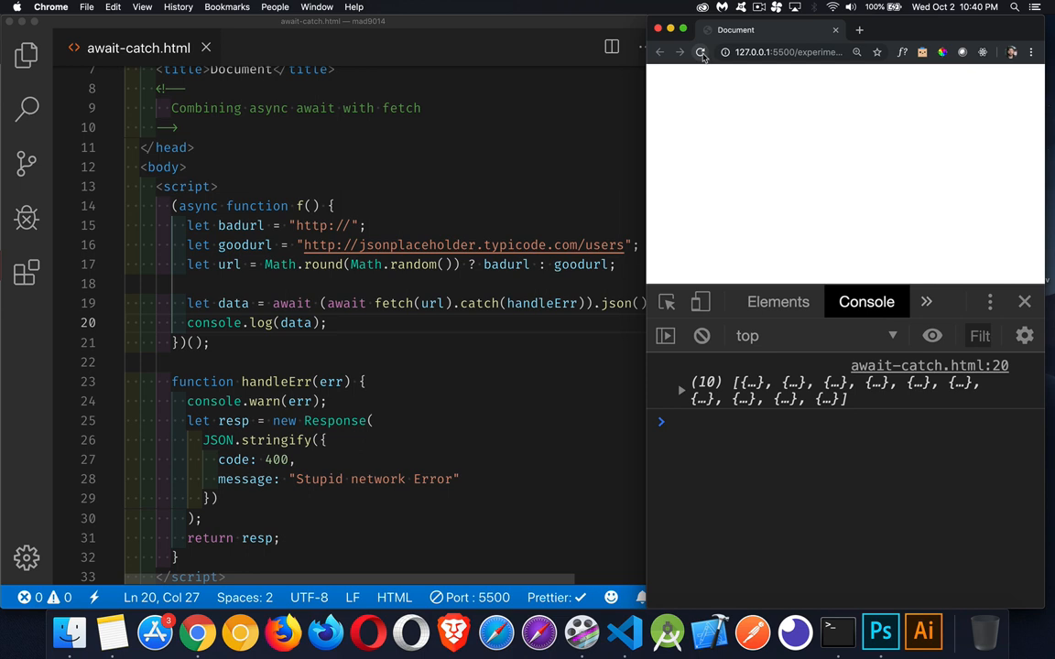
pyautogui.click(702, 51)
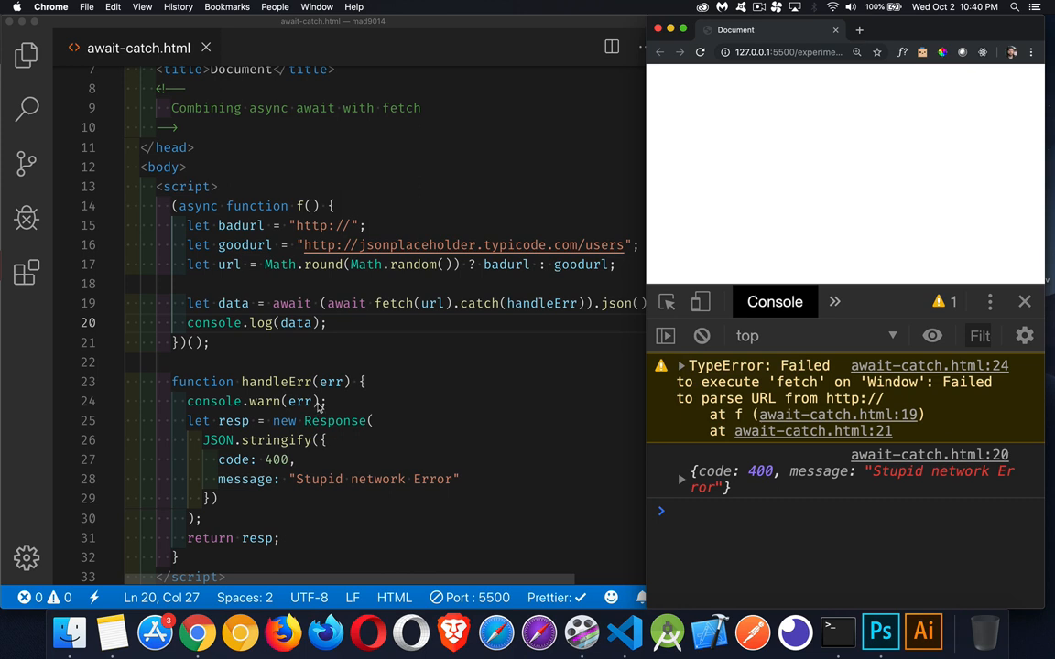
pyautogui.moveTo(320, 476)
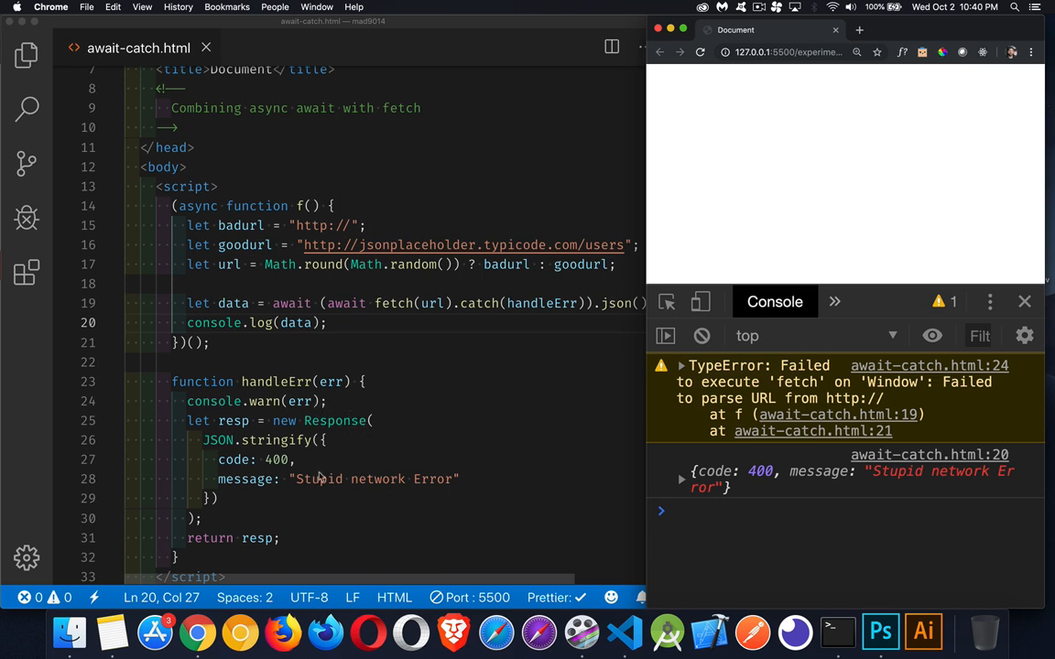
pyautogui.moveTo(517, 337)
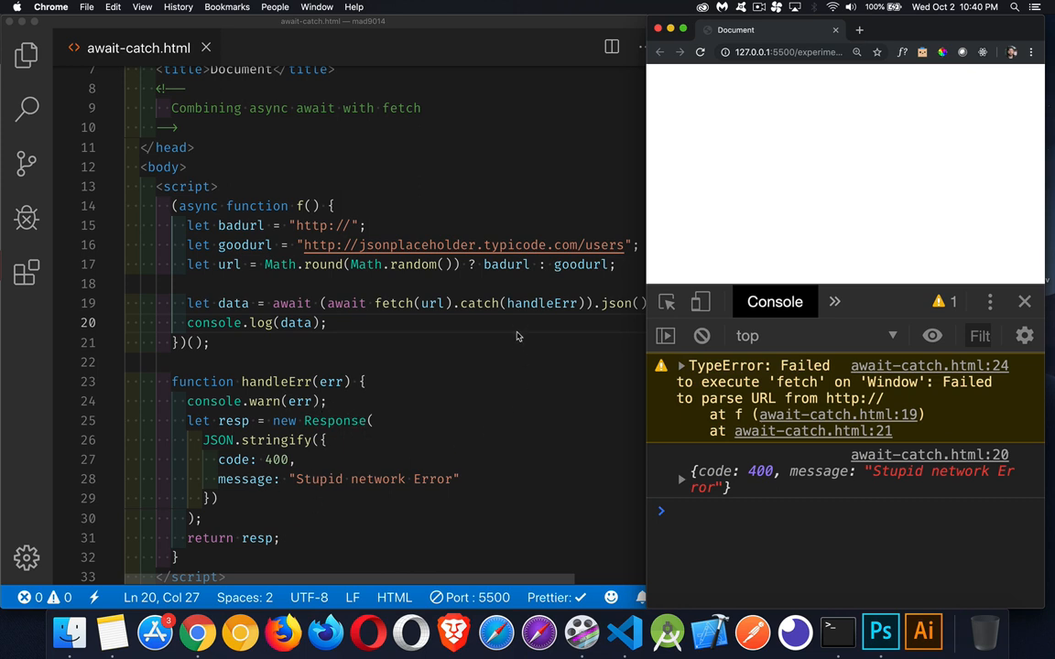
pyautogui.moveTo(824, 473)
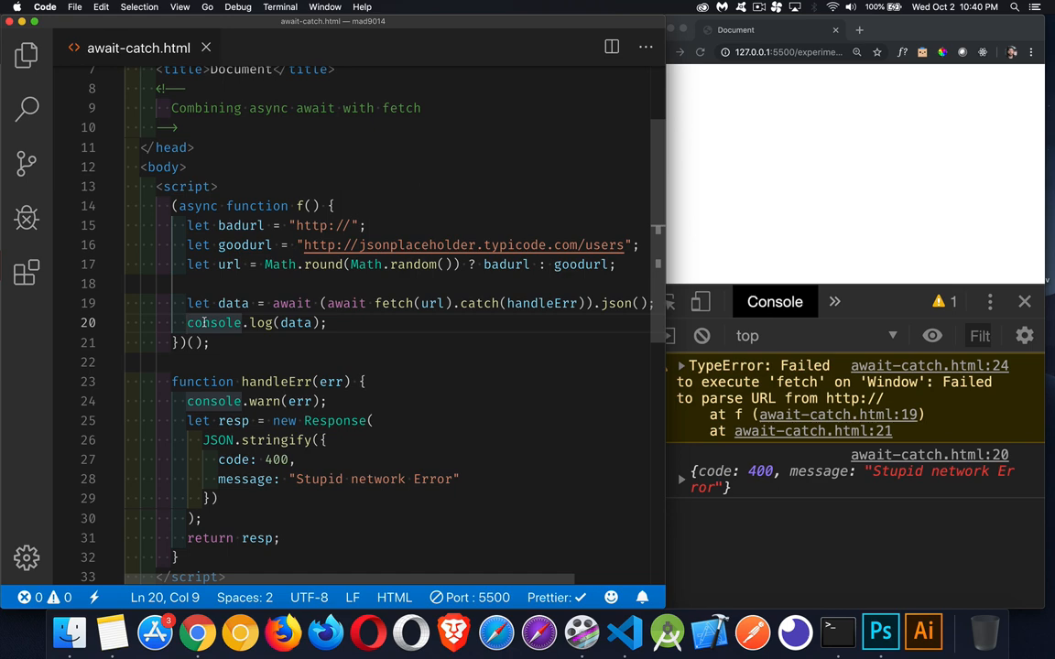
# Add an if (data.code && data.code == 400) guard with a //problem comment and return; before logging.
pyautogui.write('if(')
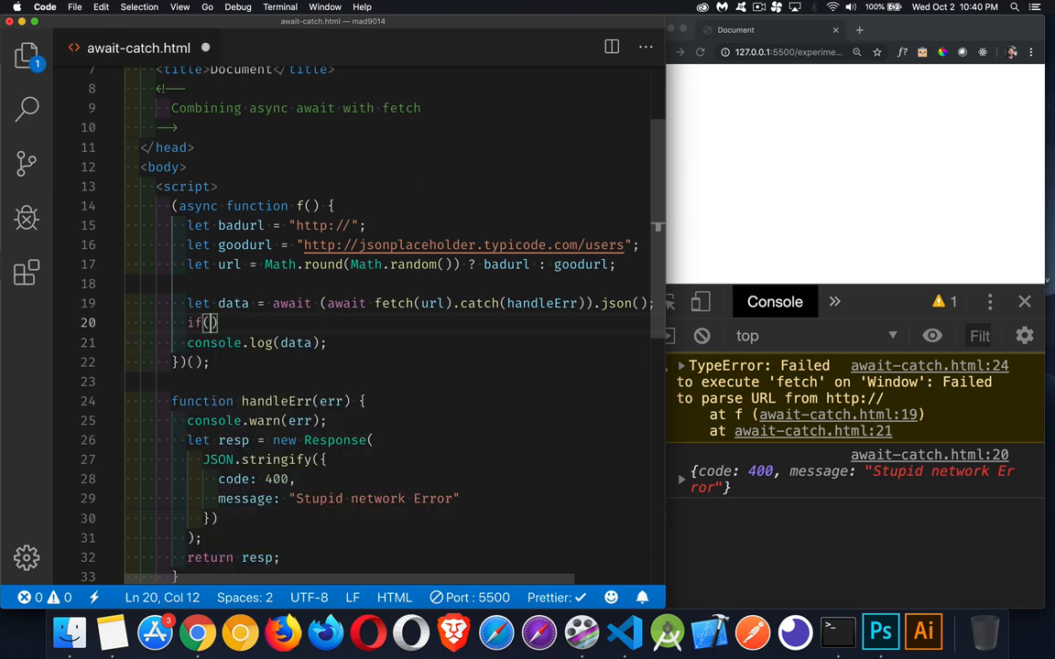
pyautogui.write('data.c')
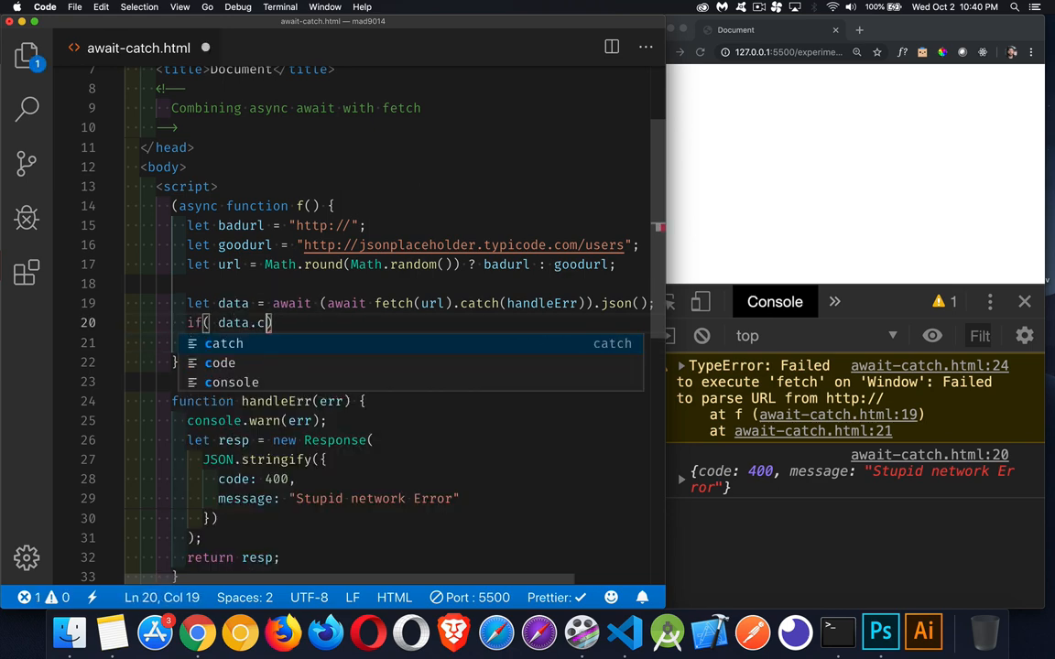
pyautogui.write('ode &')
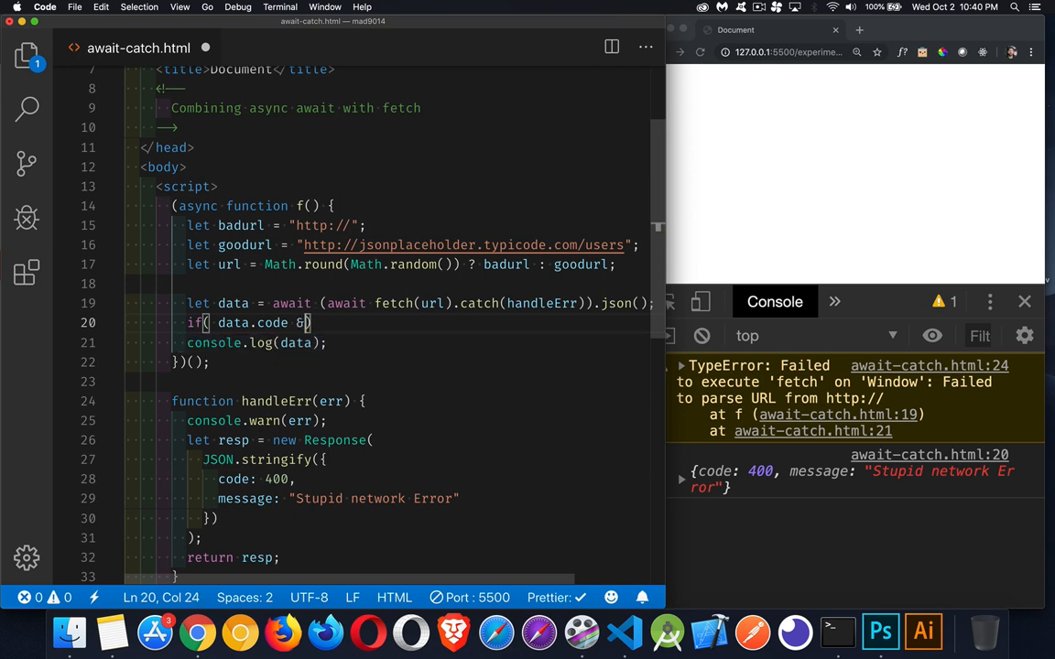
pyautogui.write('&& data.code')
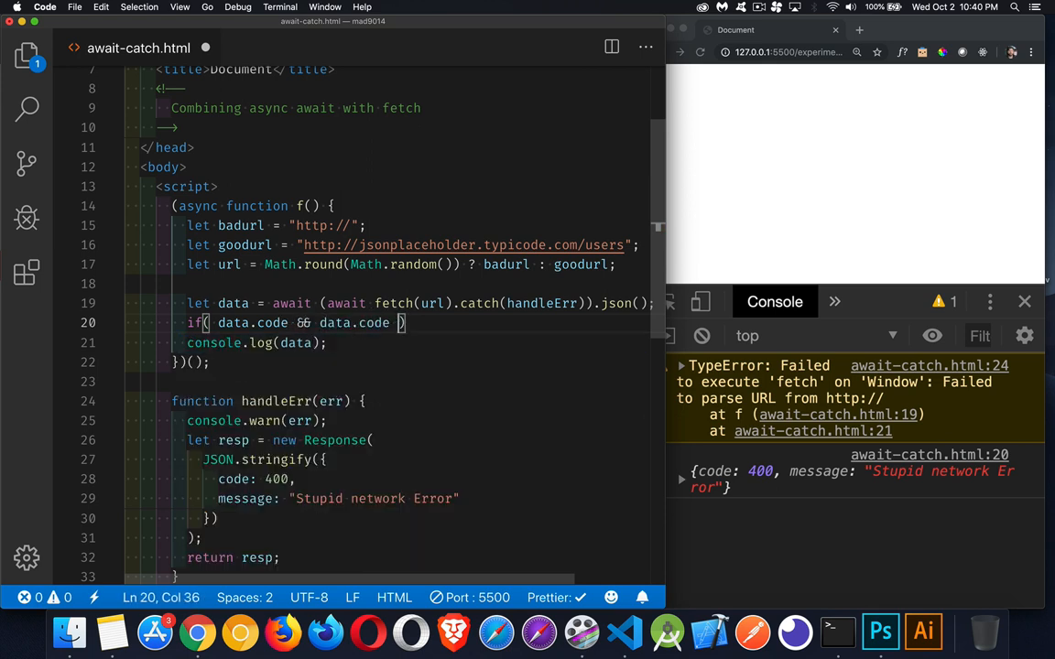
pyautogui.write('= 4')
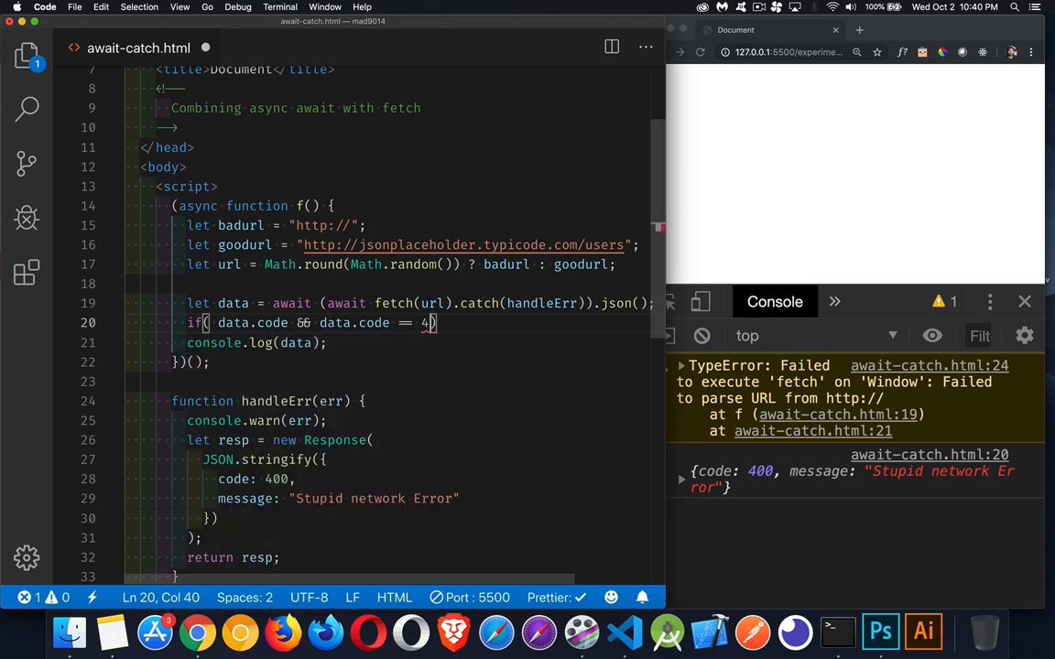
pyautogui.write('00){')
pyautogui.write('//pro')
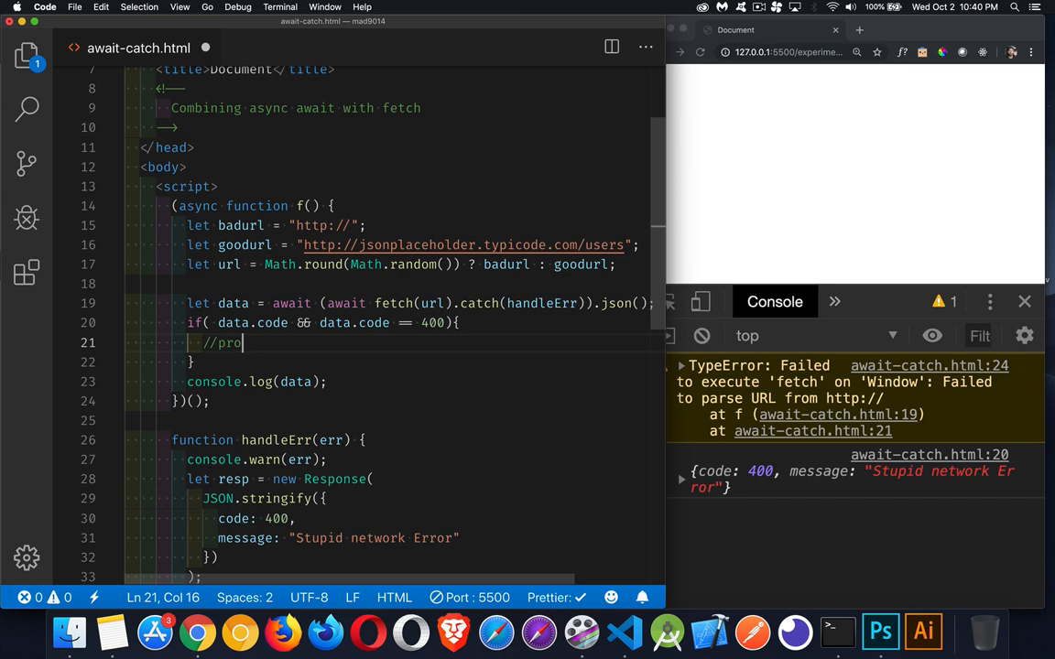
pyautogui.write('ble')
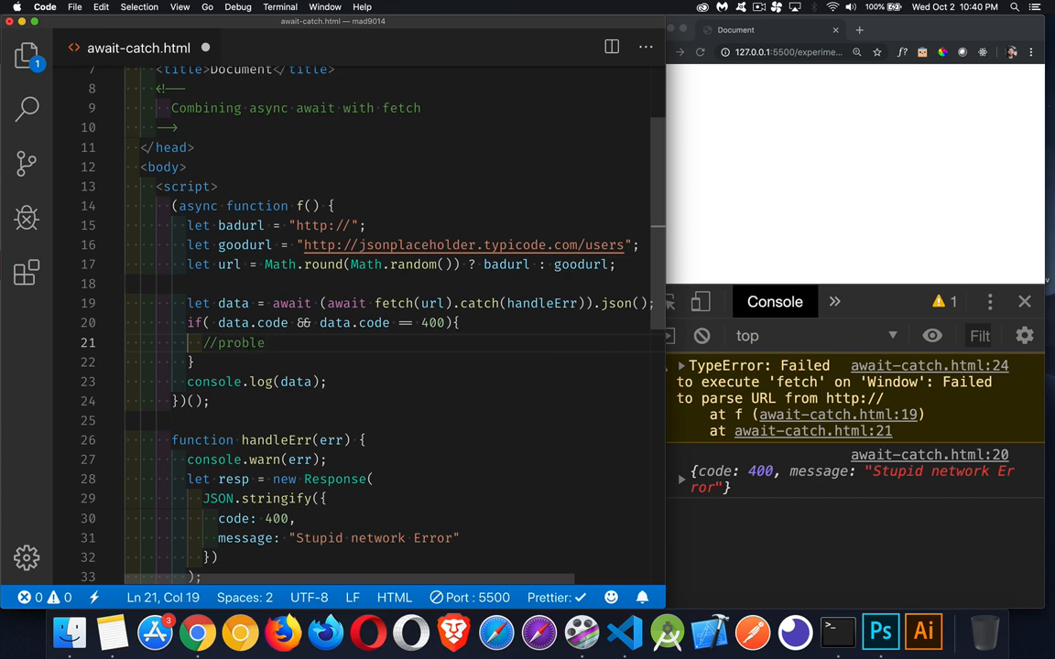
pyautogui.write('return;')
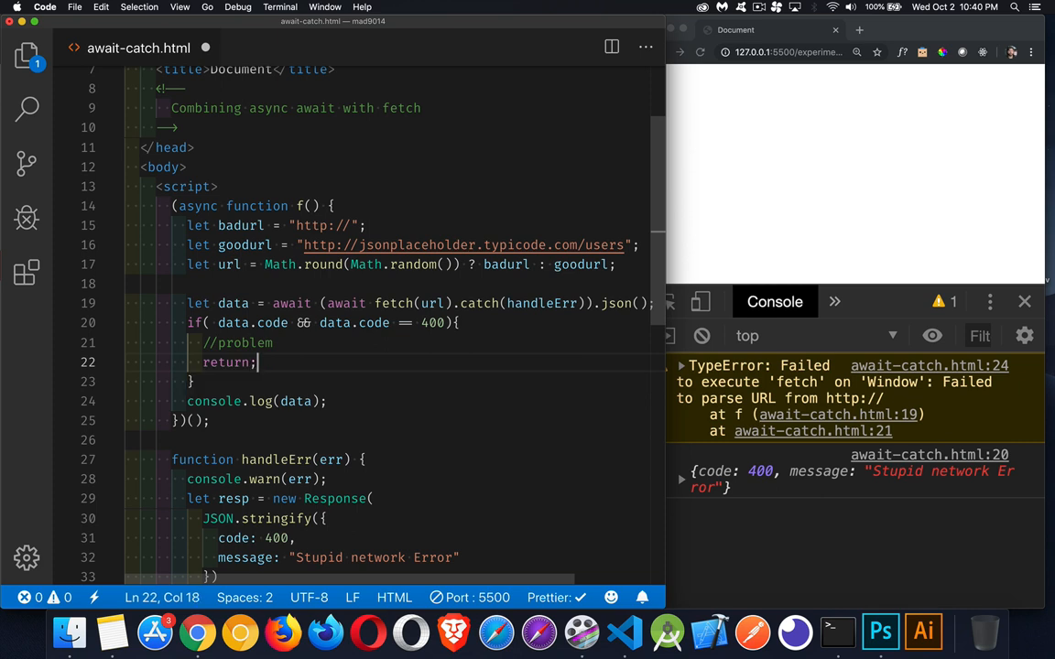
pyautogui.moveTo(248, 388)
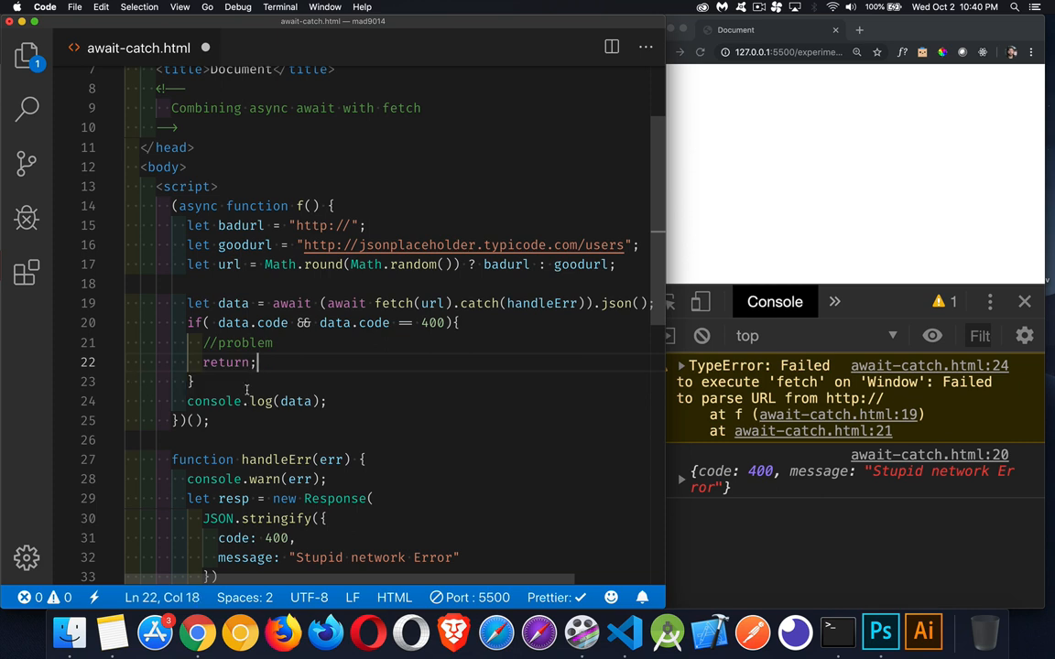
pyautogui.click(187, 401)
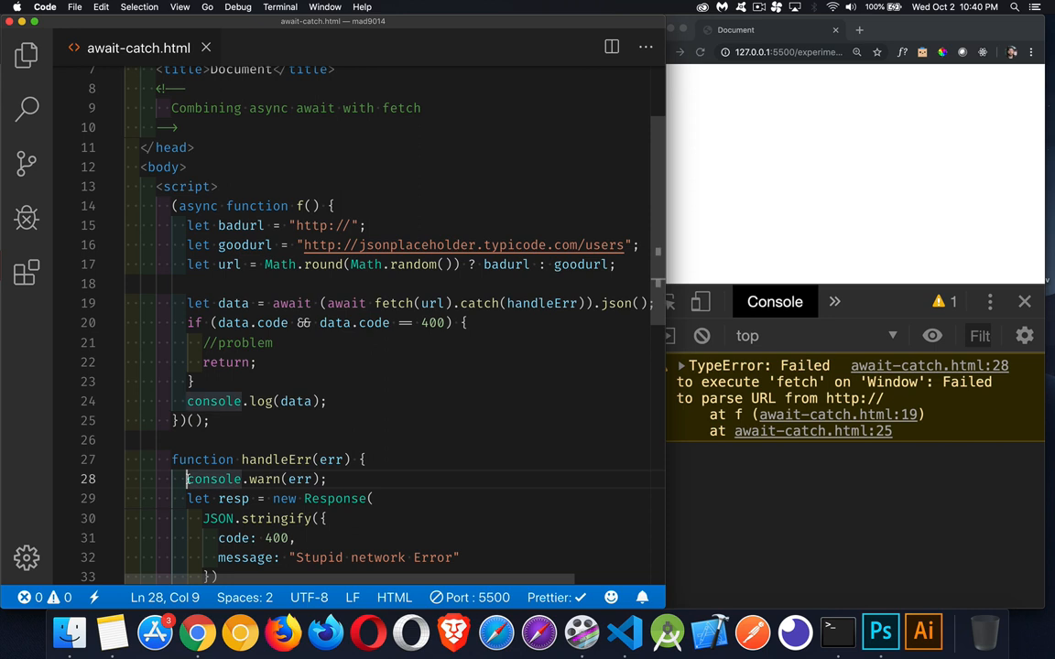
# Comment out console.warn(err) and reload Chrome so a failed request leaves the console empty.
pyautogui.write('//')
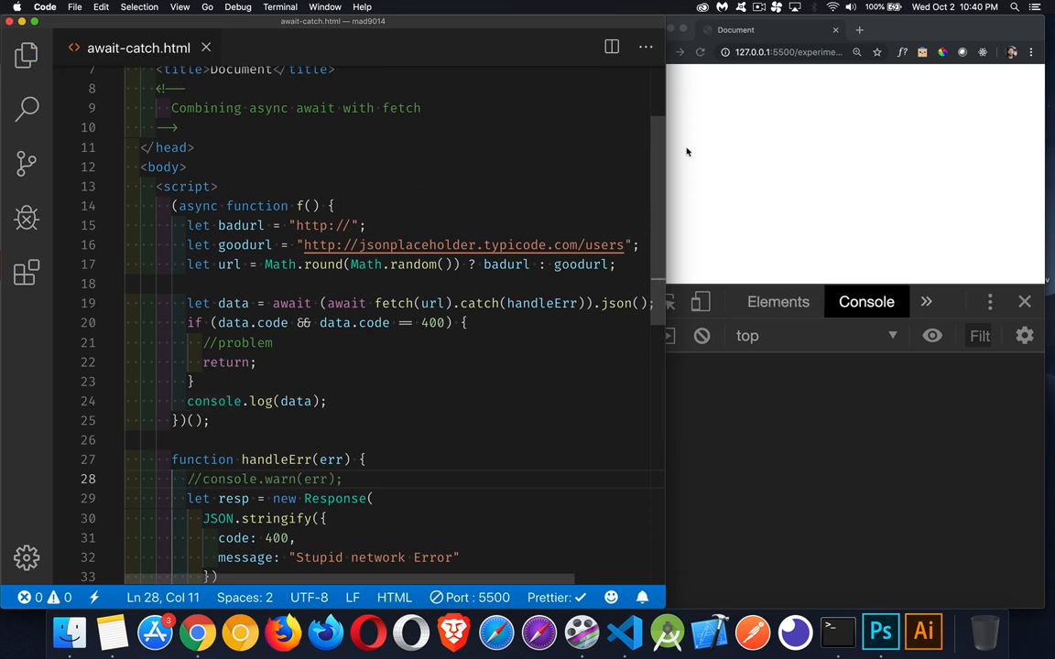
pyautogui.click(700, 51)
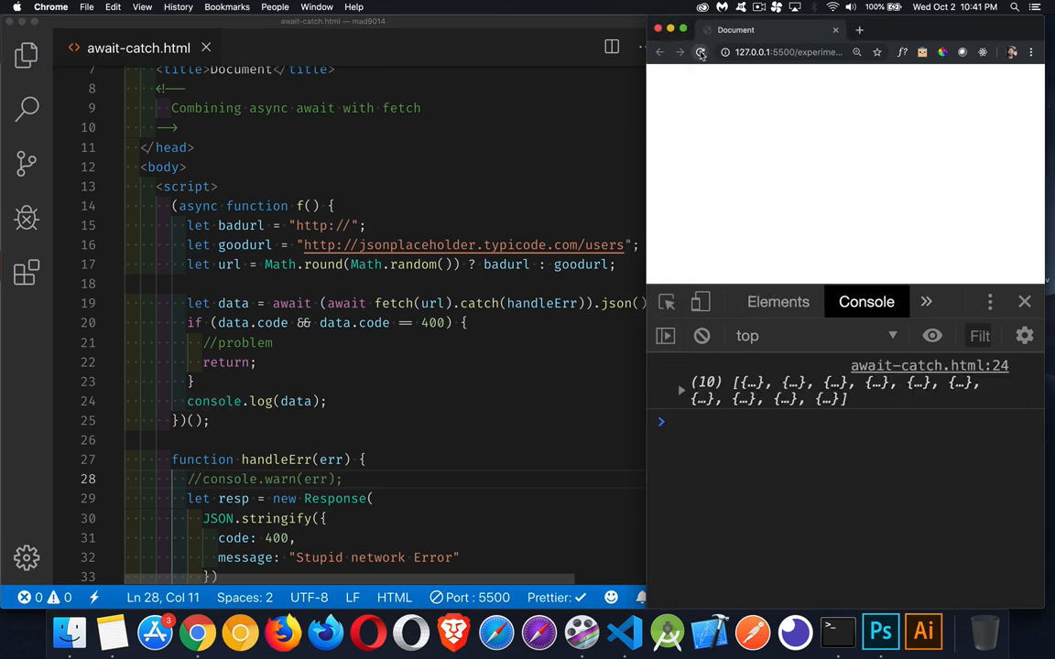
pyautogui.click(699, 51)
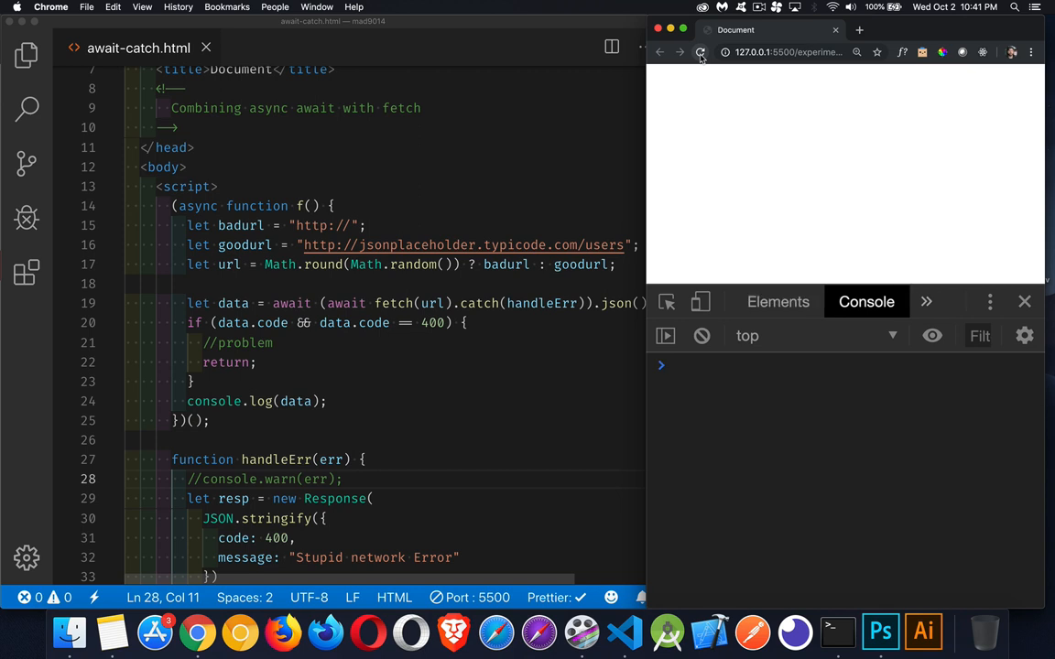